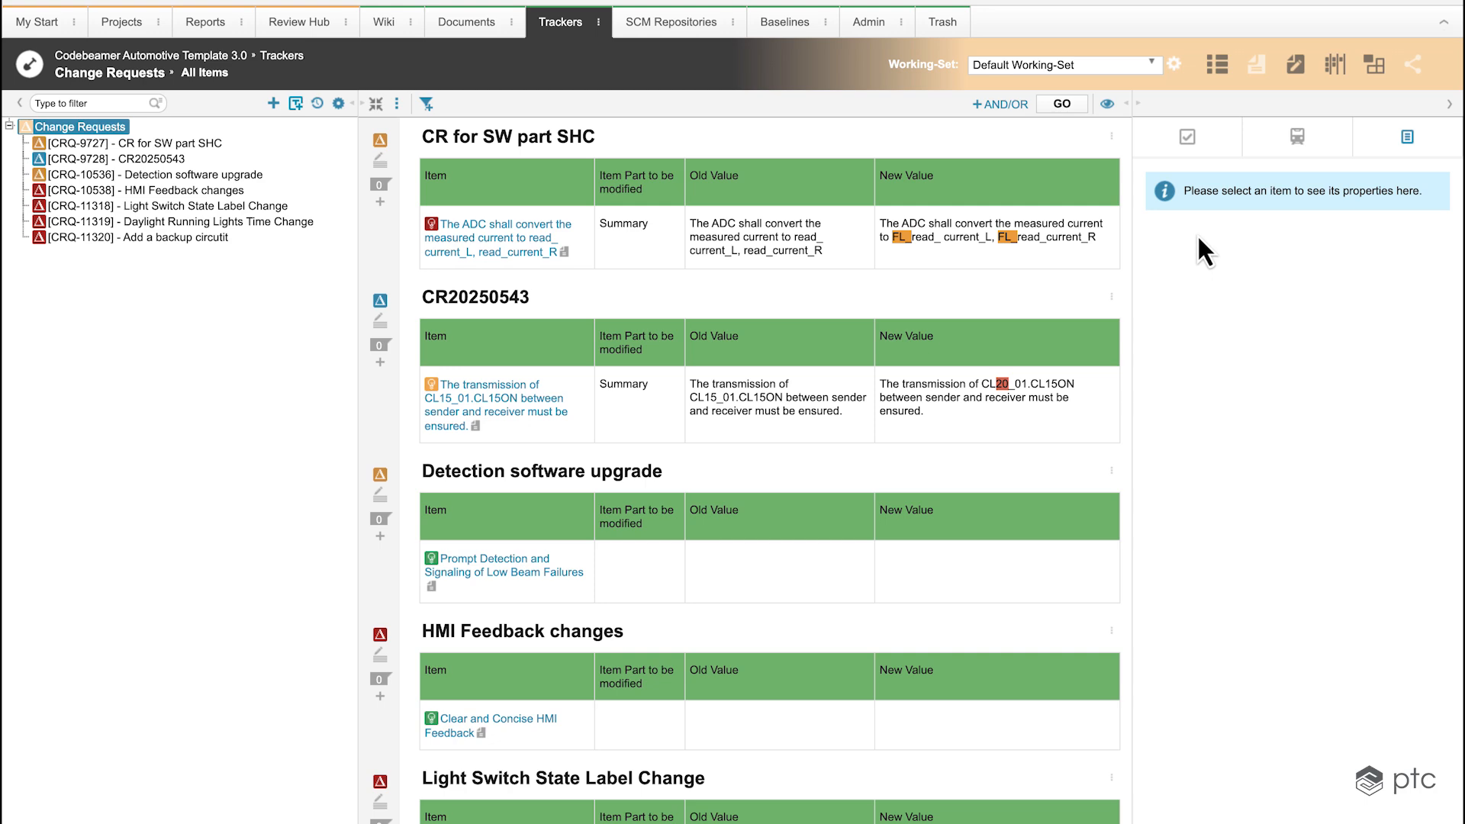
pyautogui.moveTo(11, 202)
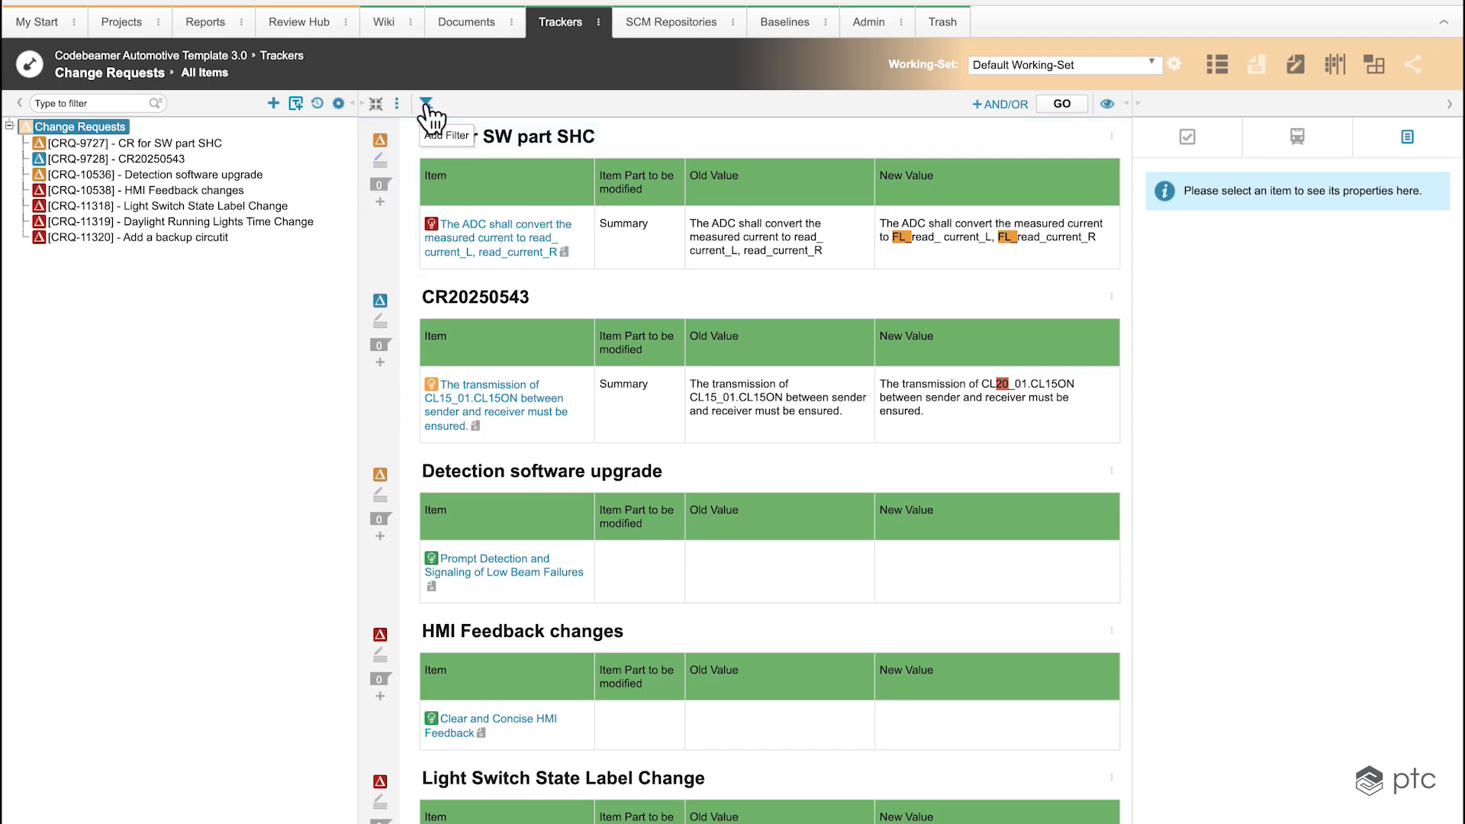
# Add a Status filter set to New, leaving four change requests listed
pyautogui.click(426, 103)
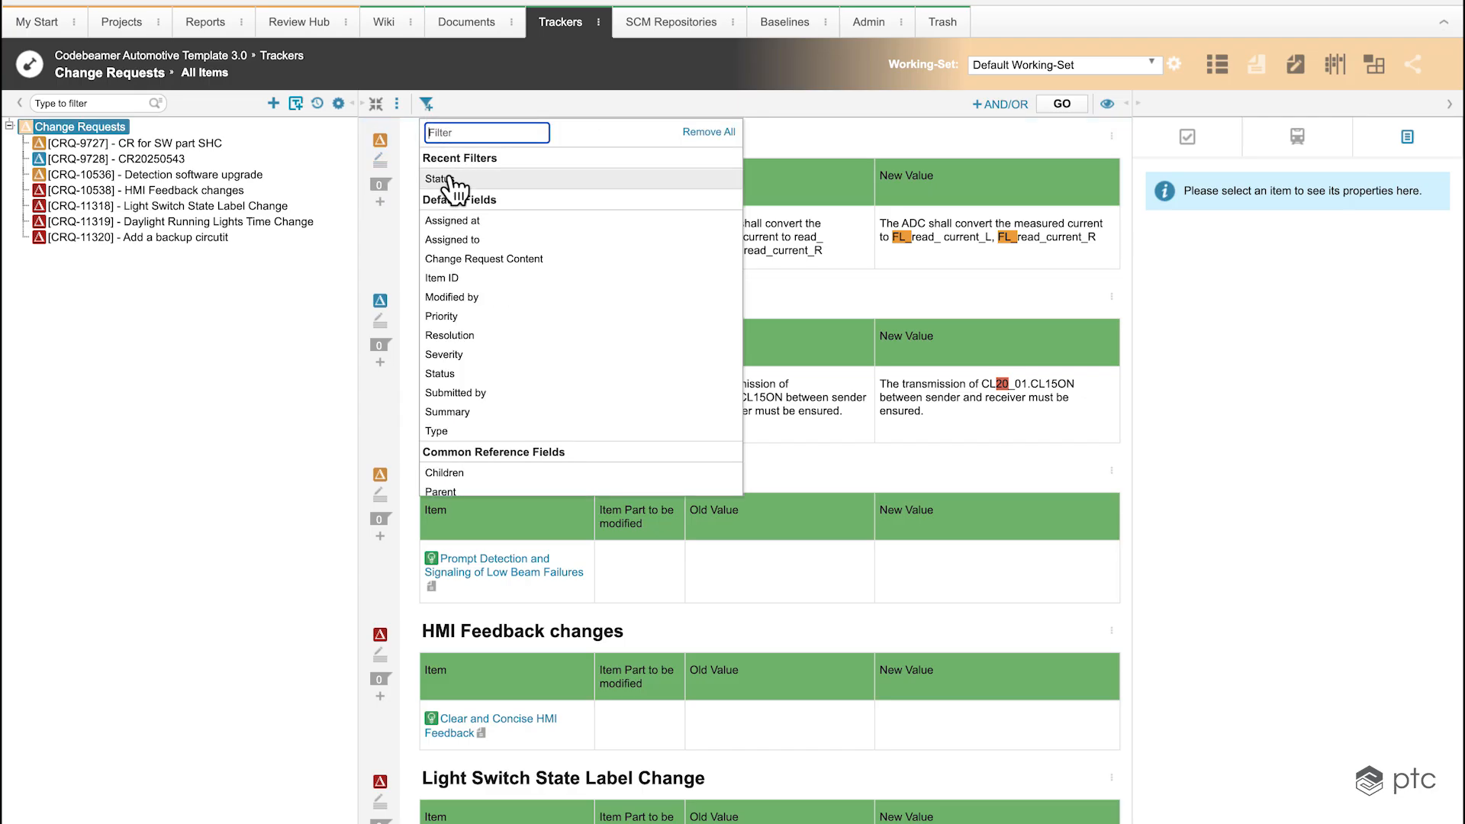
pyautogui.click(439, 178)
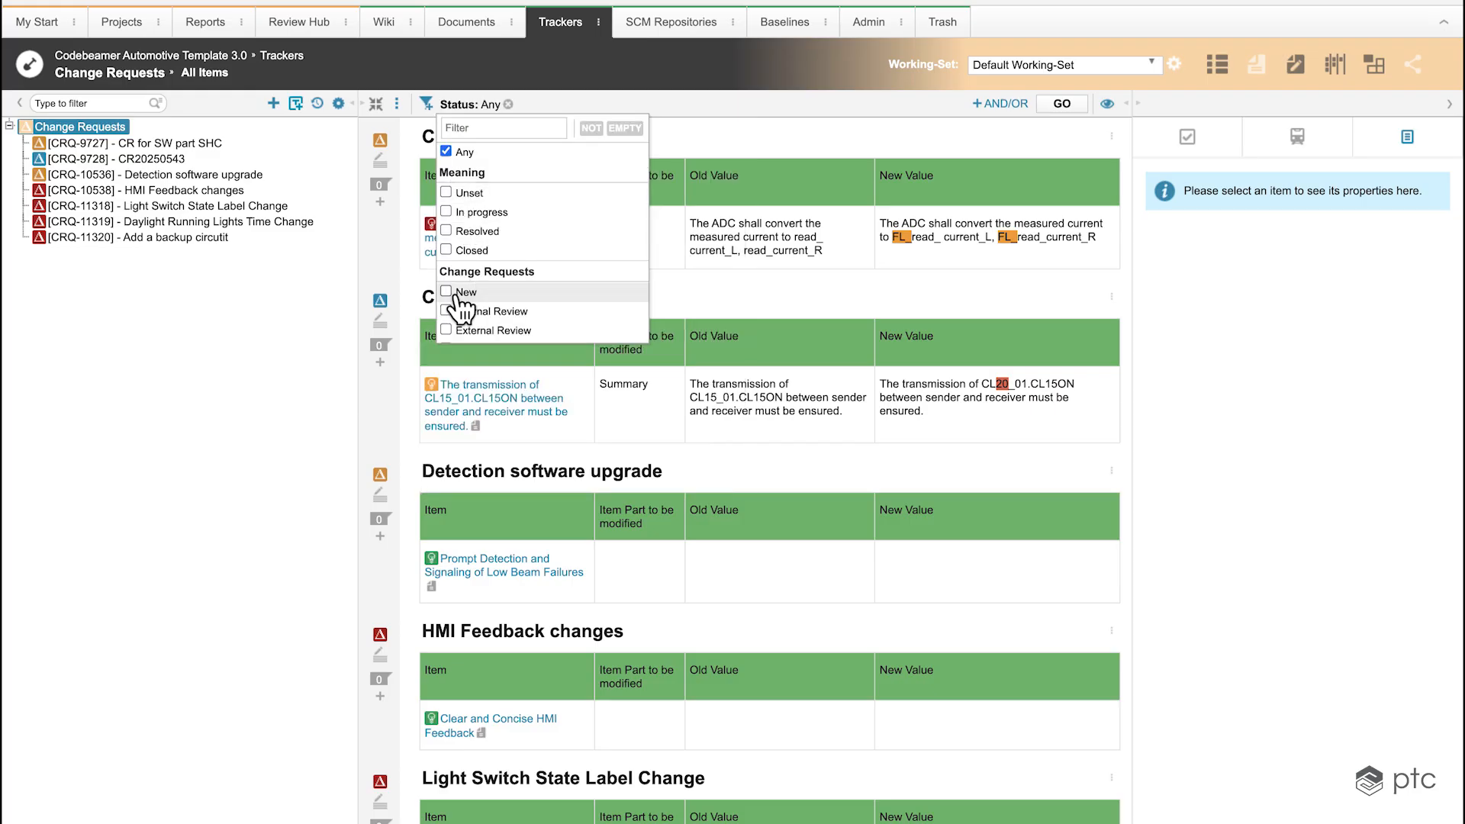
pyautogui.click(447, 291)
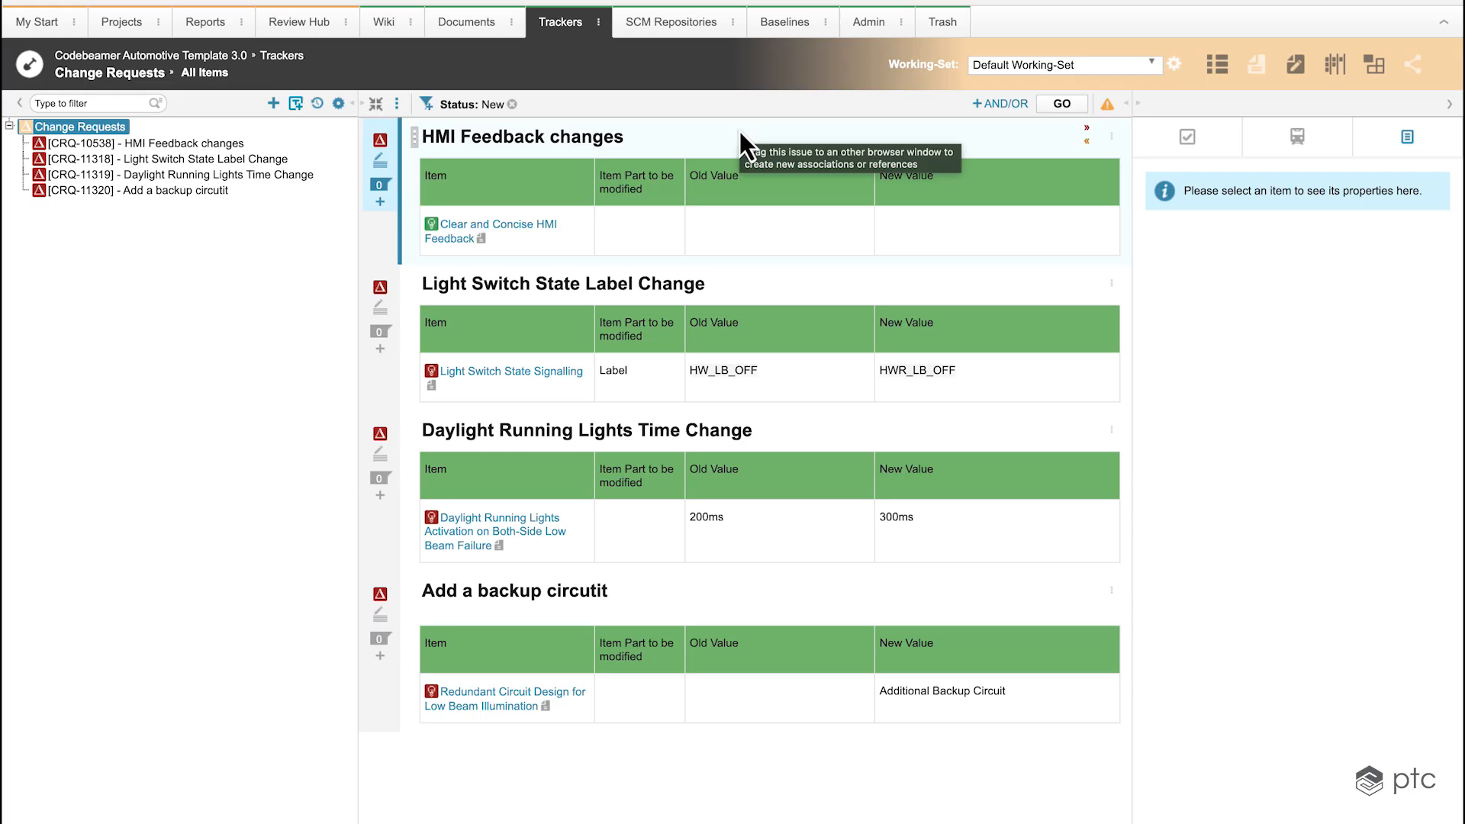
pyautogui.moveTo(1078, 379)
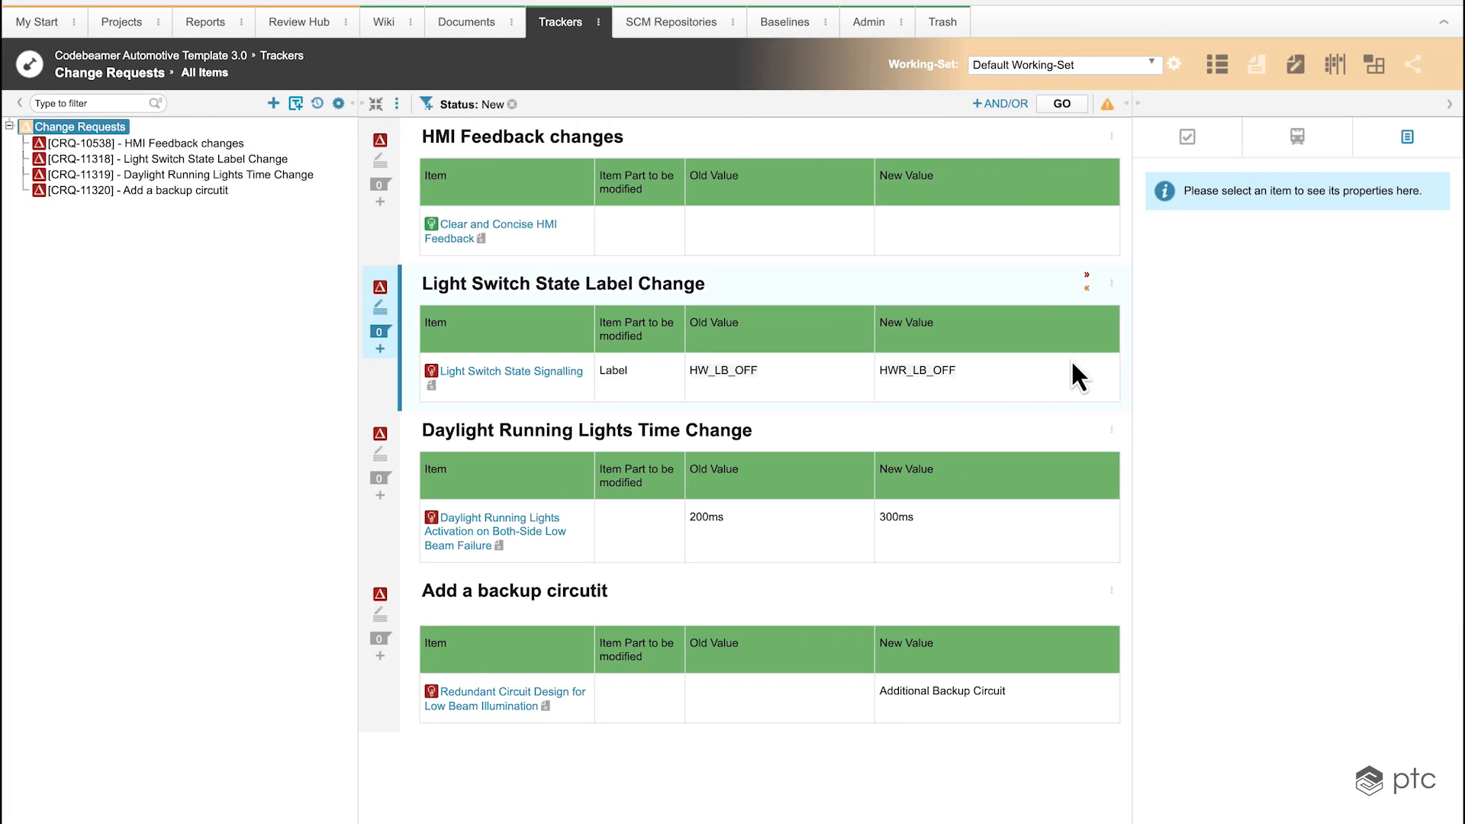
pyautogui.moveTo(1076, 374)
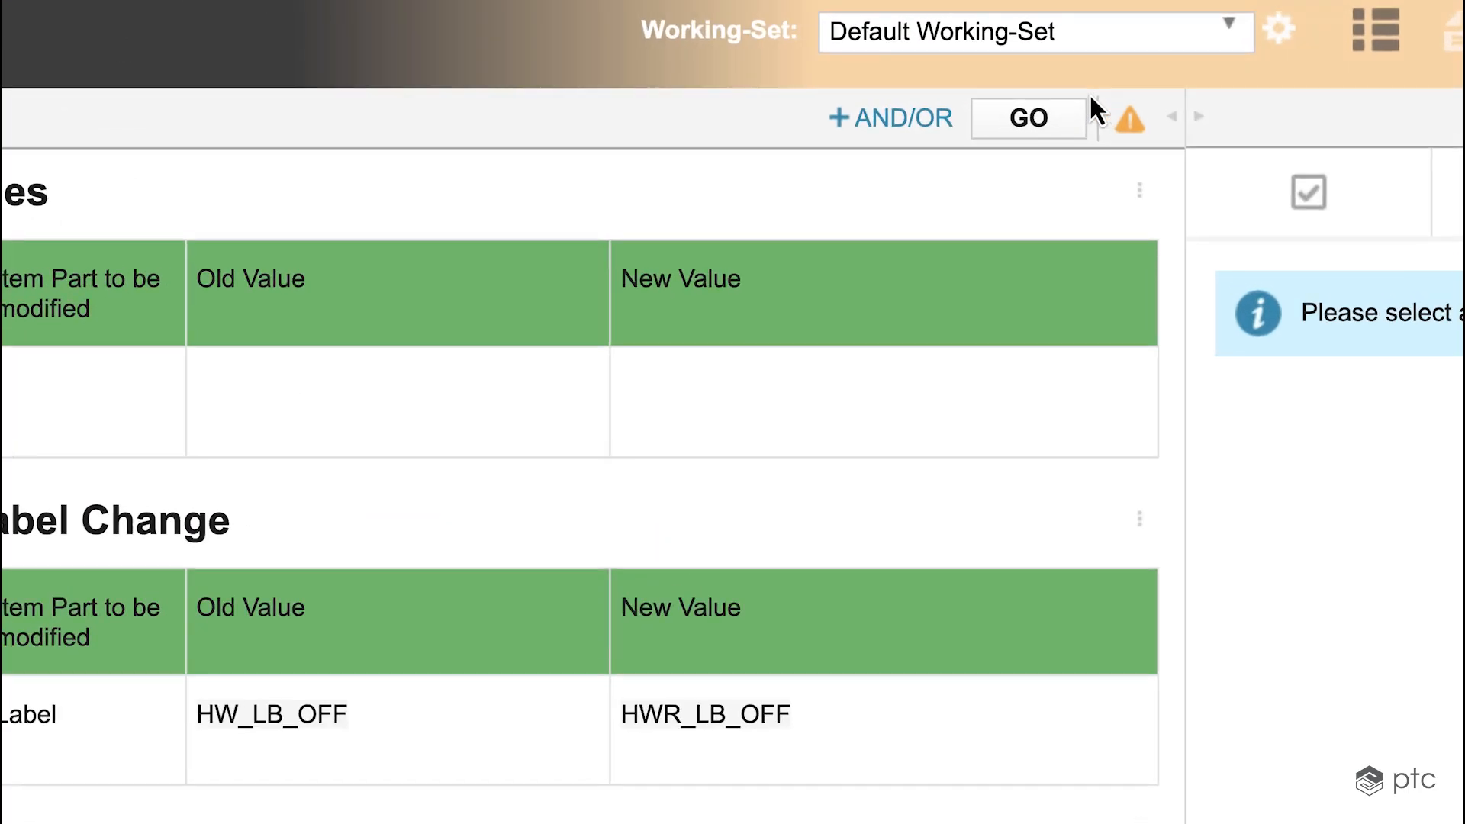
pyautogui.moveTo(1132, 138)
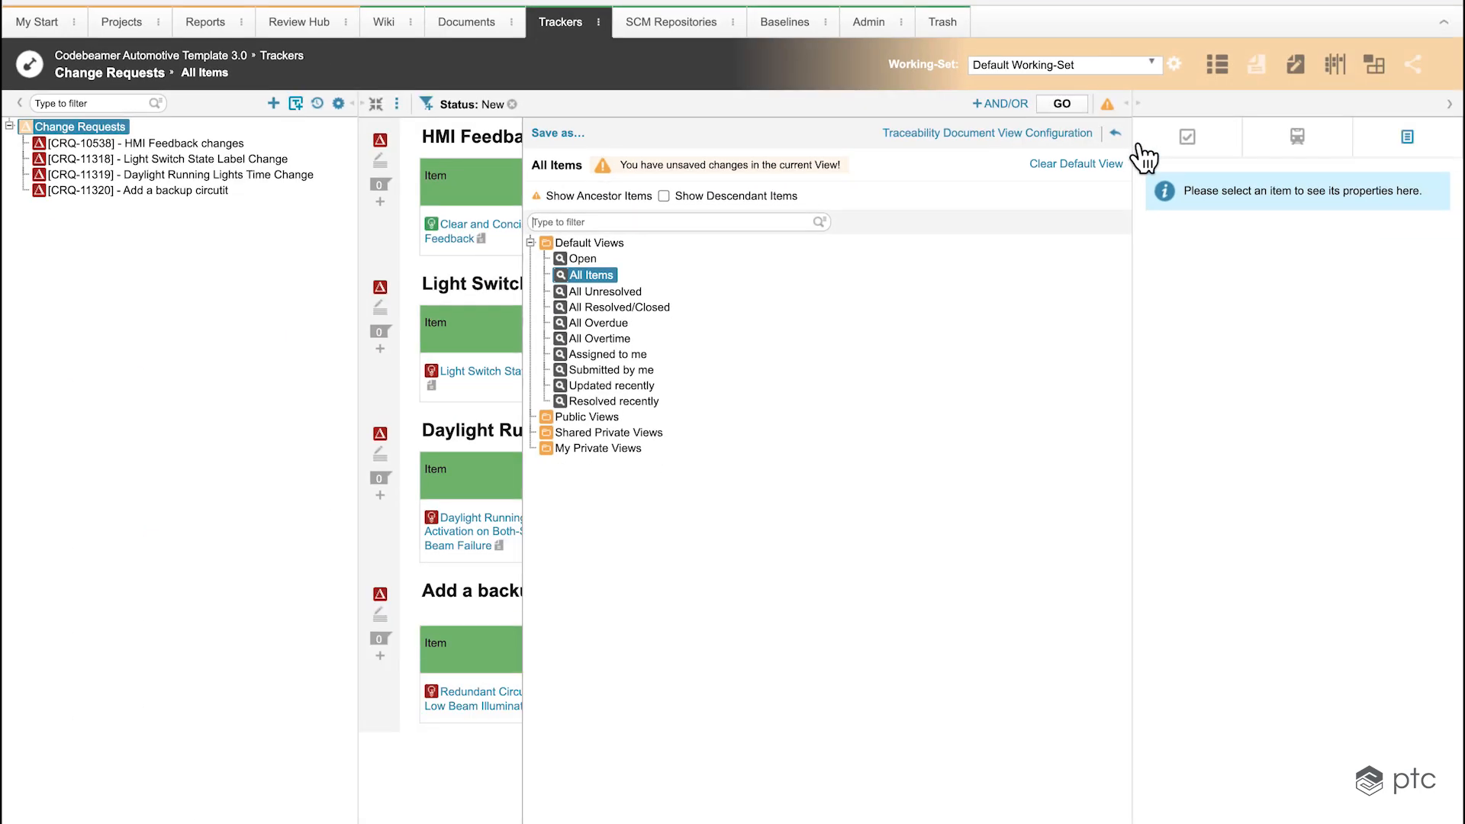
pyautogui.moveTo(987, 145)
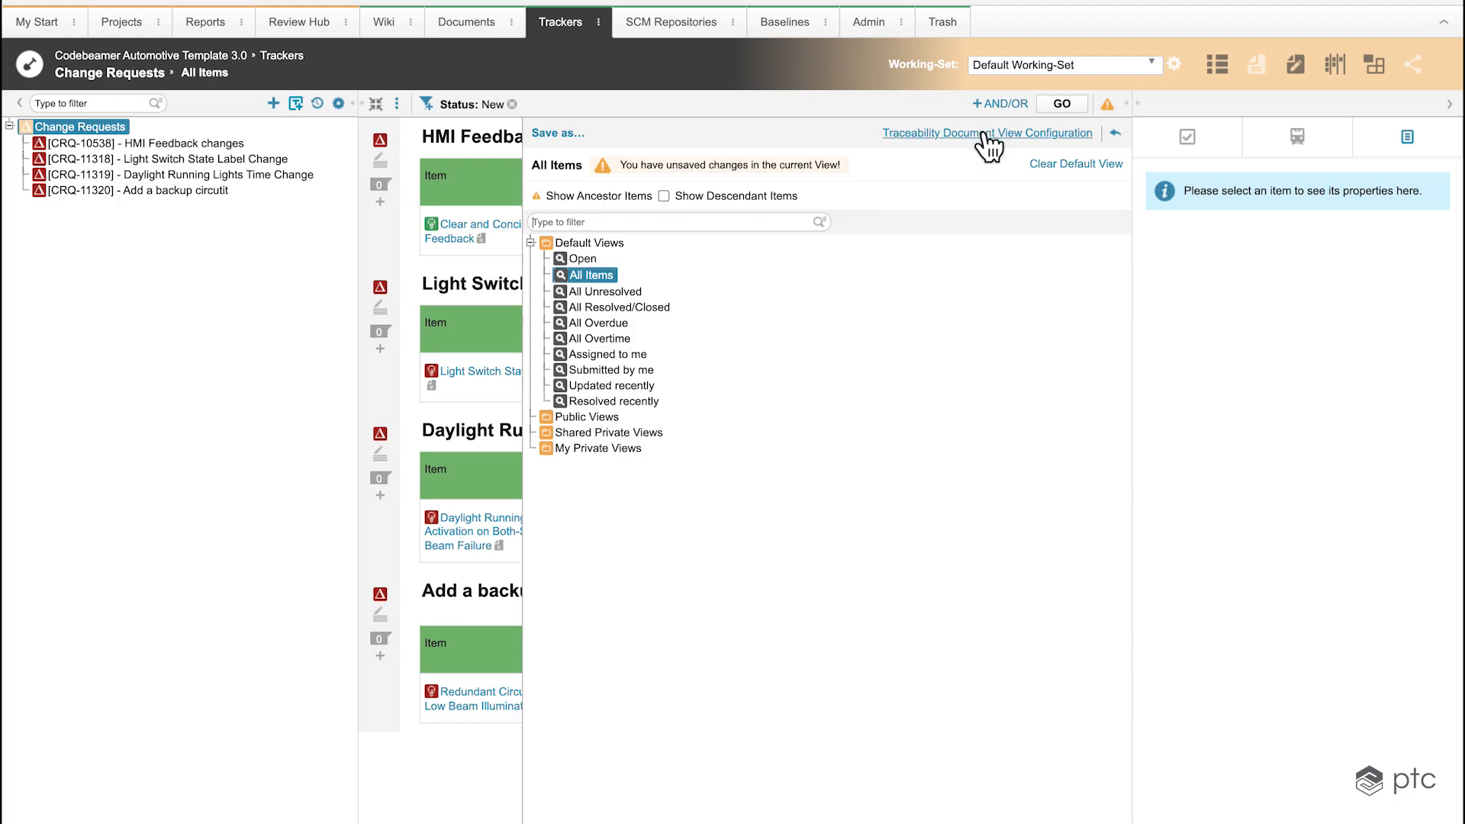
# Configure traceability levels from Automotive Template 3.0: System Requirement Specifications, then System Architecture
pyautogui.click(988, 132)
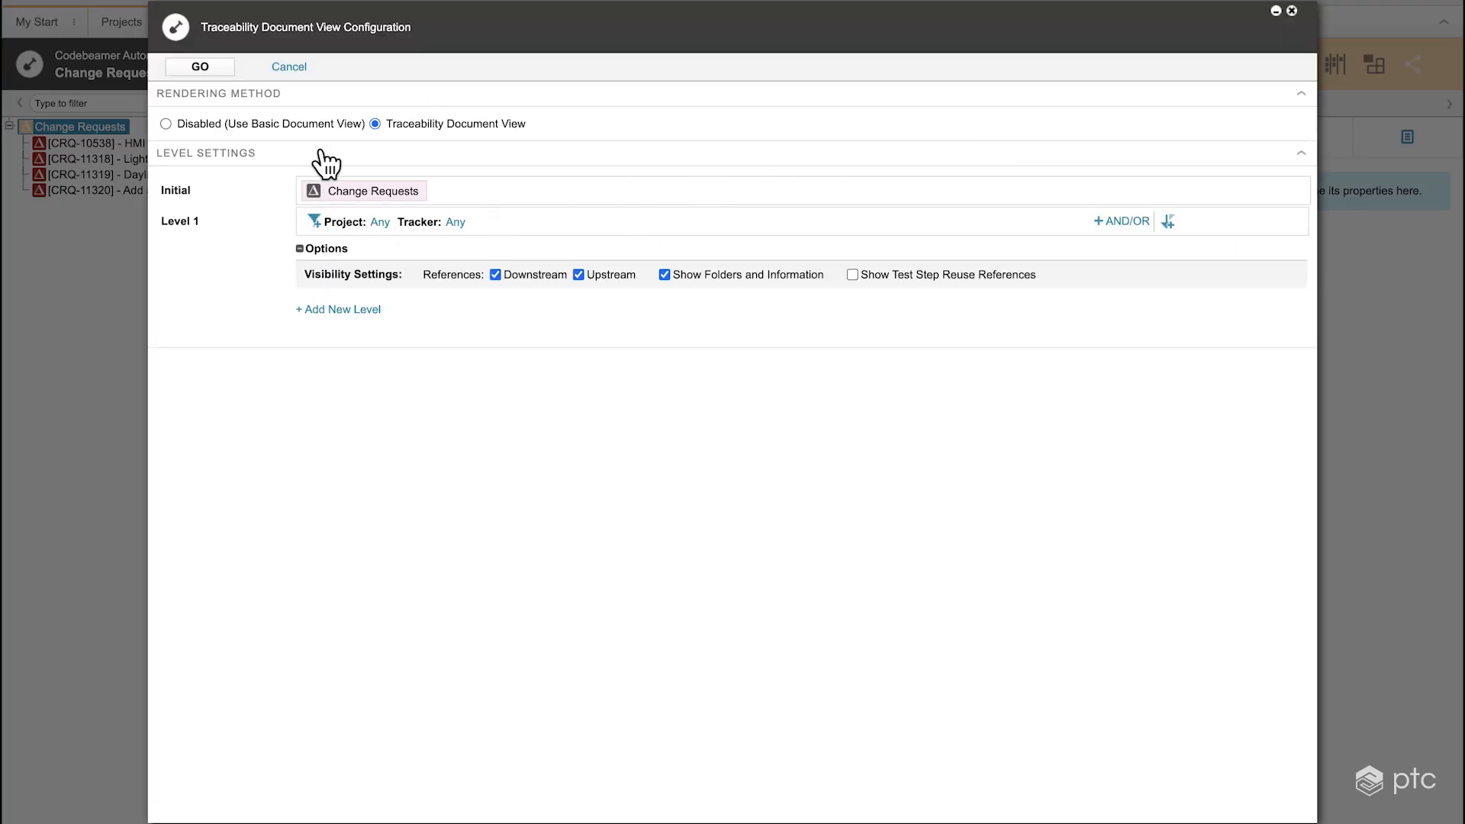
pyautogui.click(378, 222)
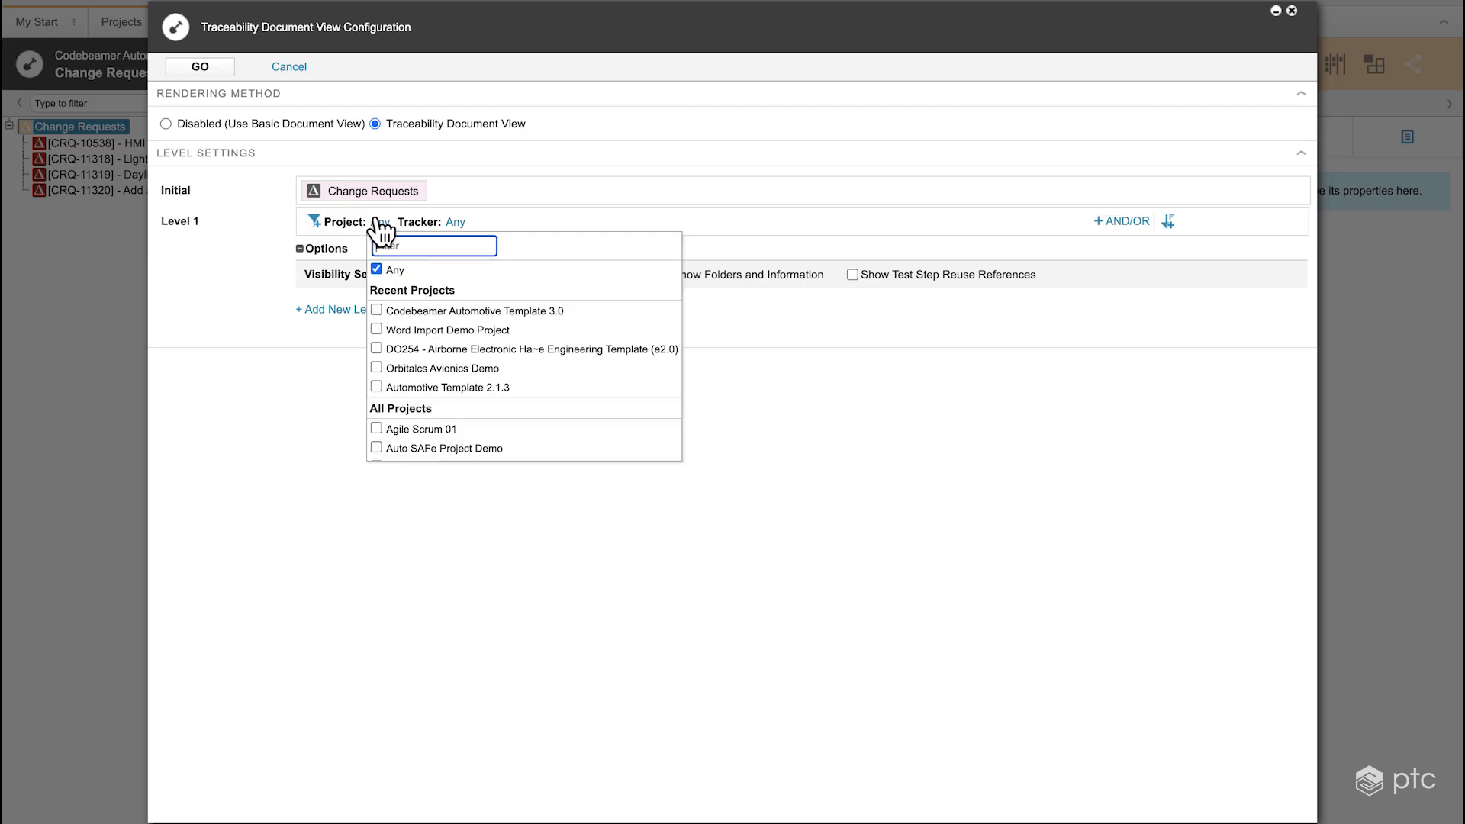
pyautogui.click(376, 311)
pyautogui.write('sys')
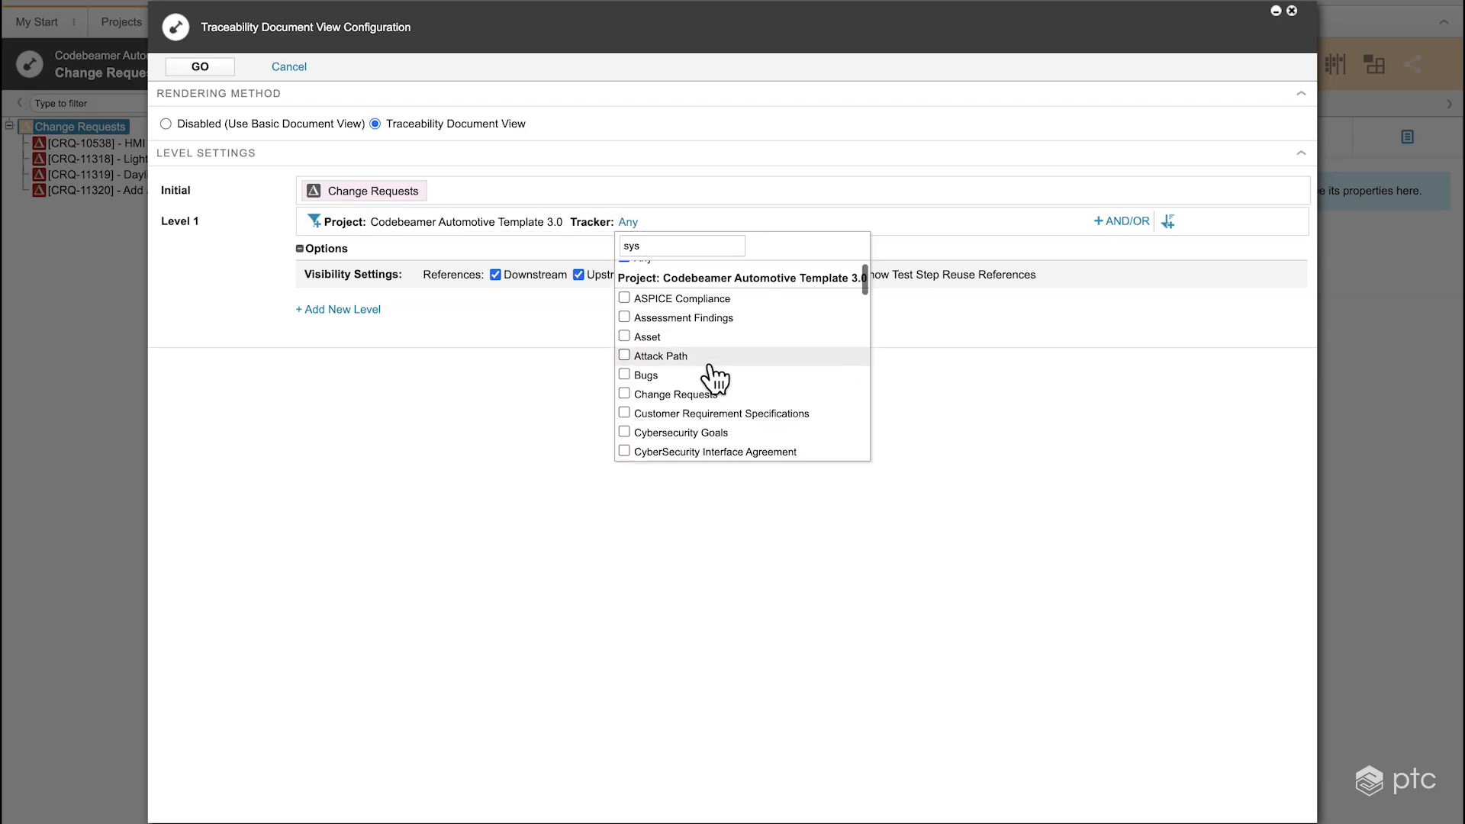
pyautogui.scroll(-3)
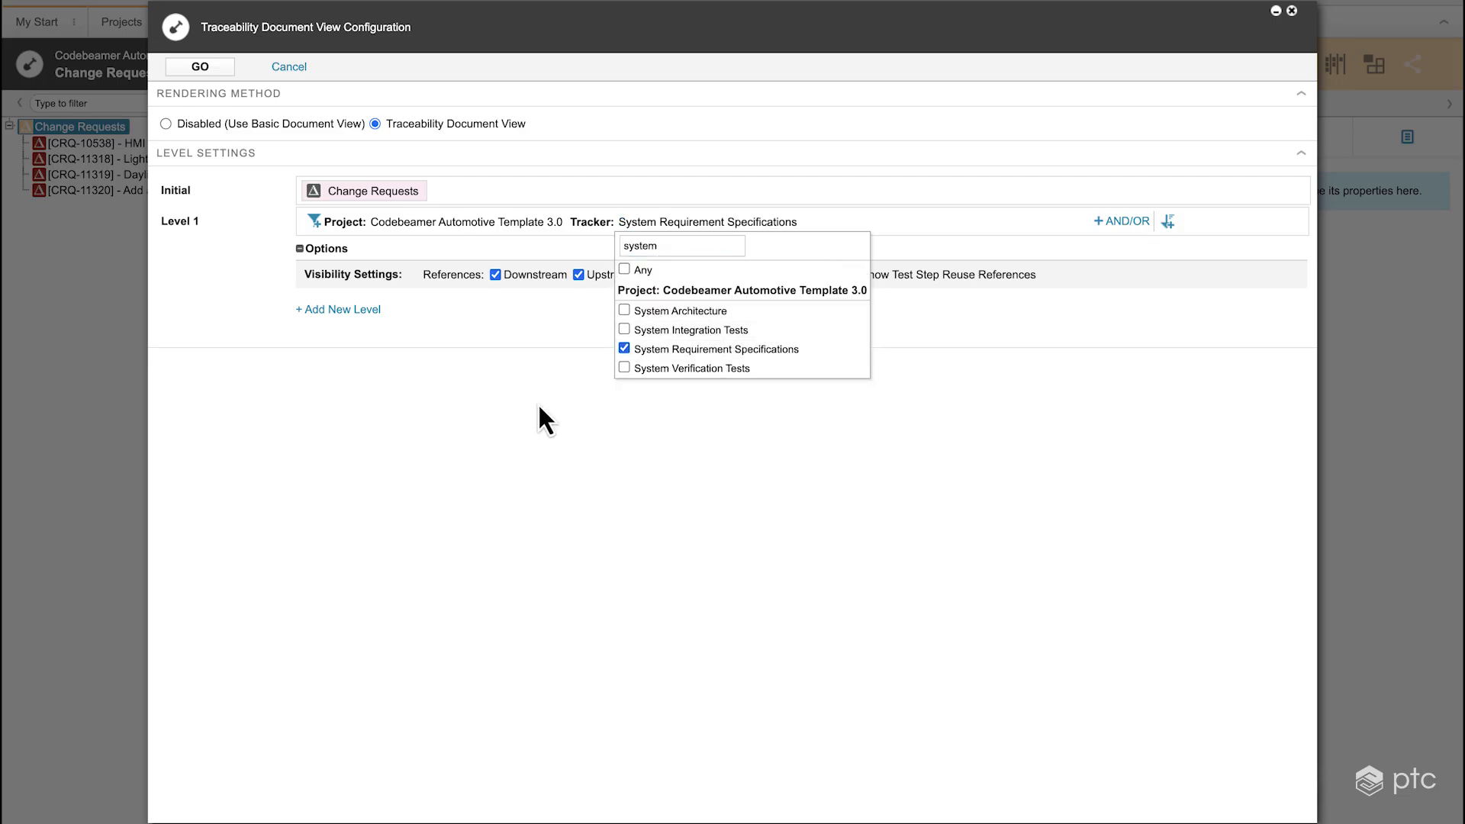
pyautogui.click(338, 309)
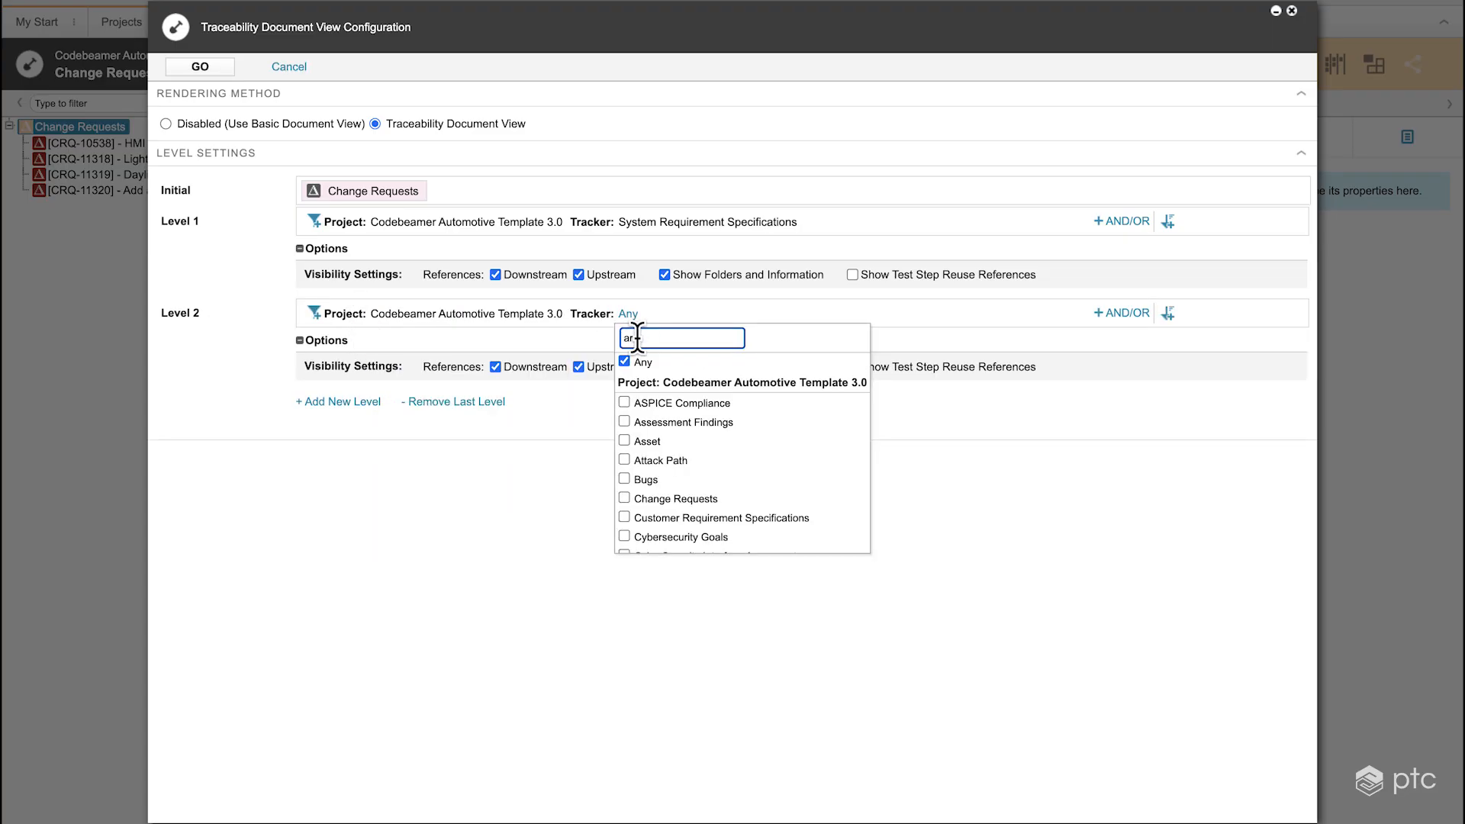
pyautogui.write('arch')
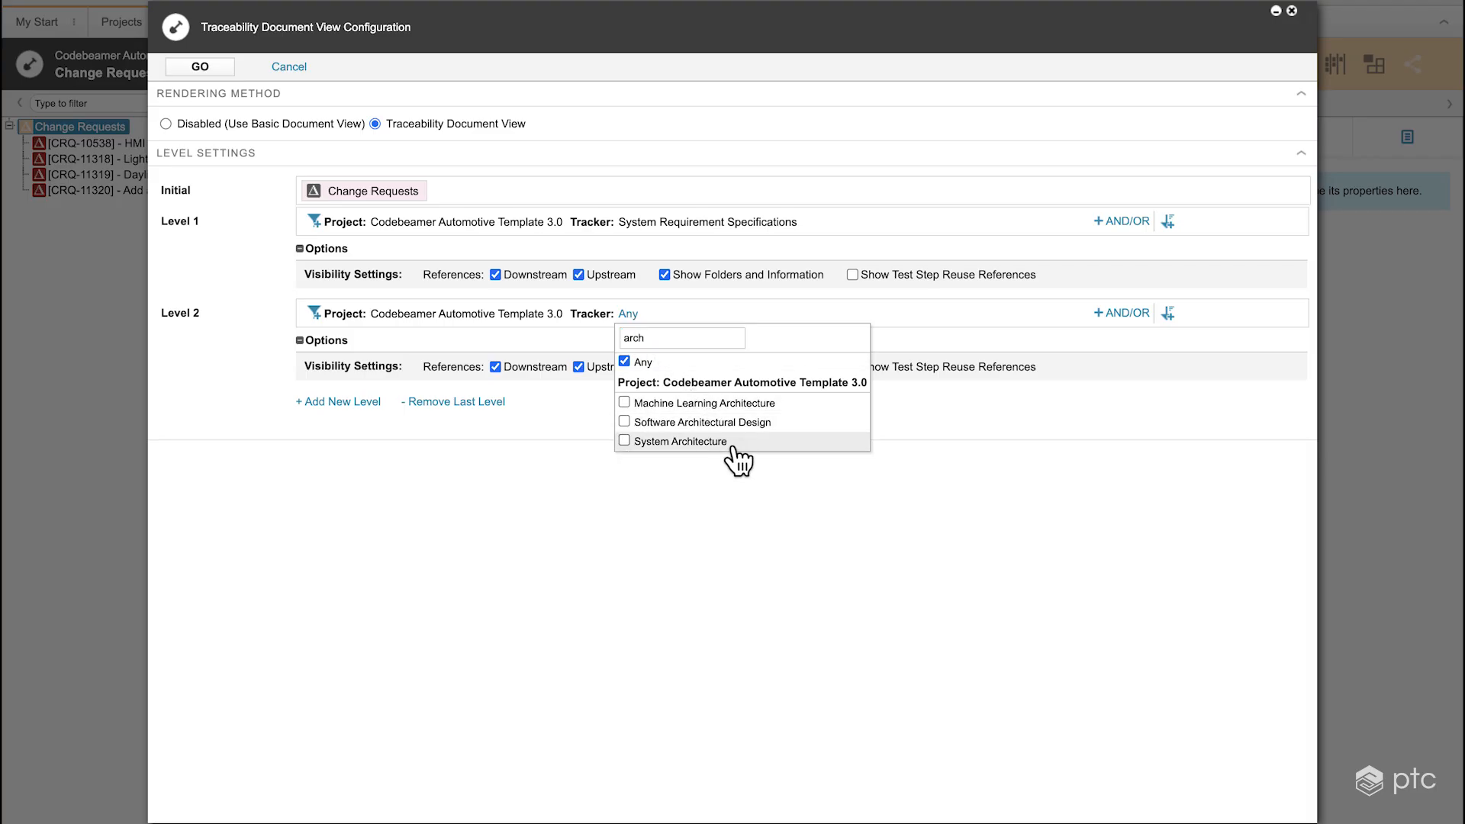
pyautogui.click(681, 441)
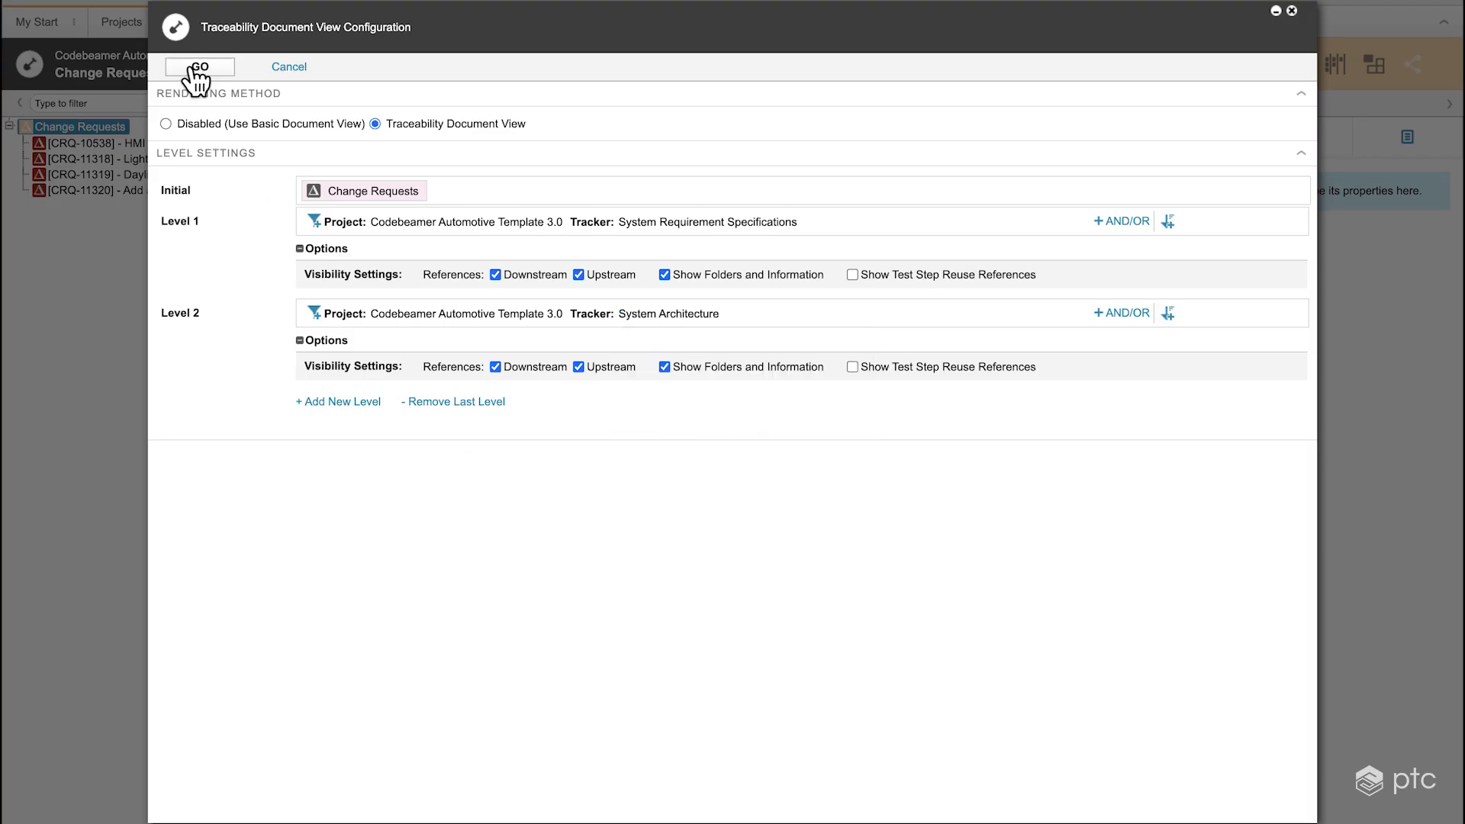
# Apply the configuration and expand HMI Feedback, Light Switch State Signalling and remaining request nodes
pyautogui.click(202, 67)
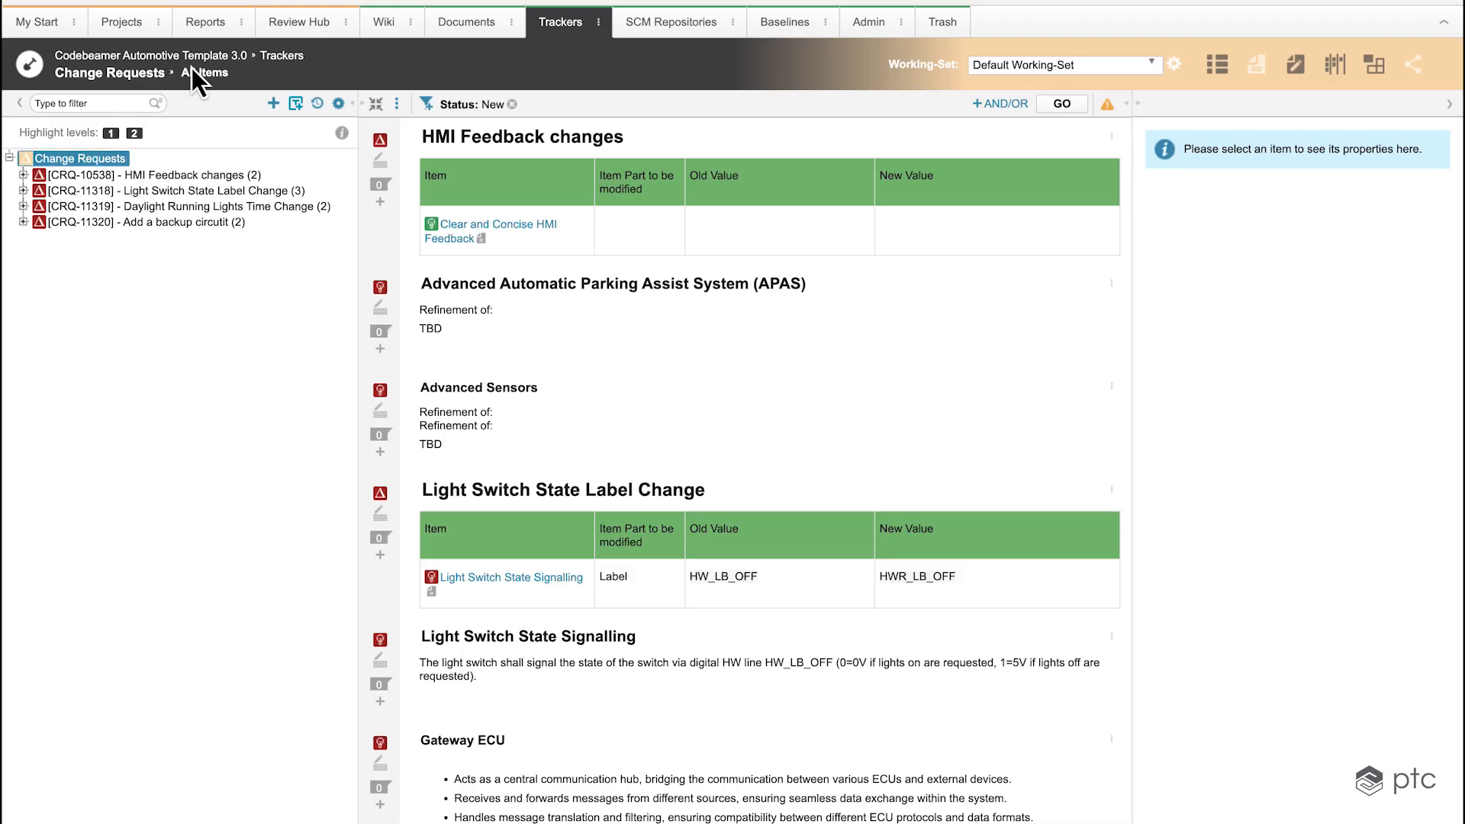
pyautogui.moveTo(224, 158)
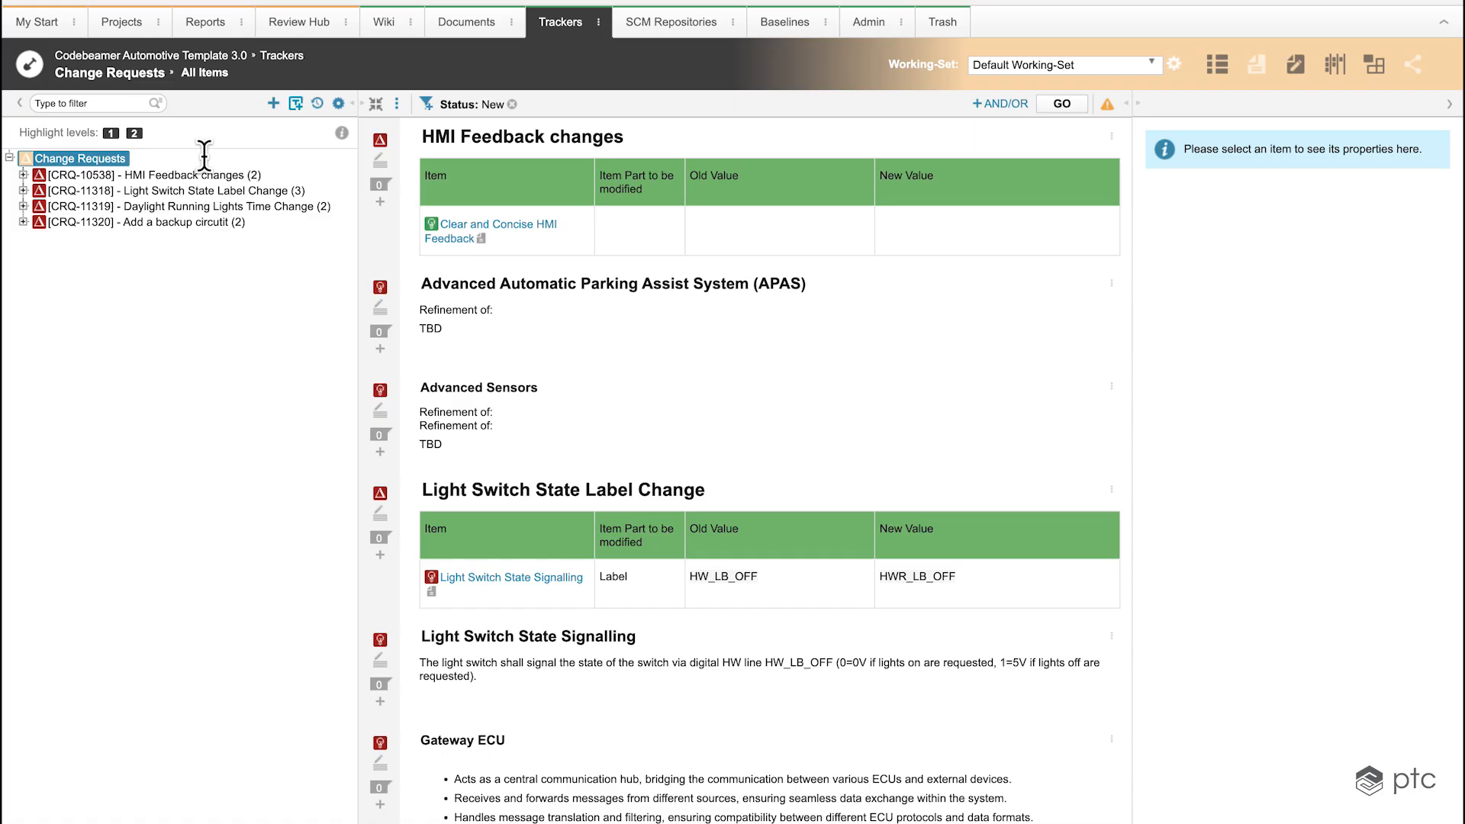
pyautogui.moveTo(565, 317)
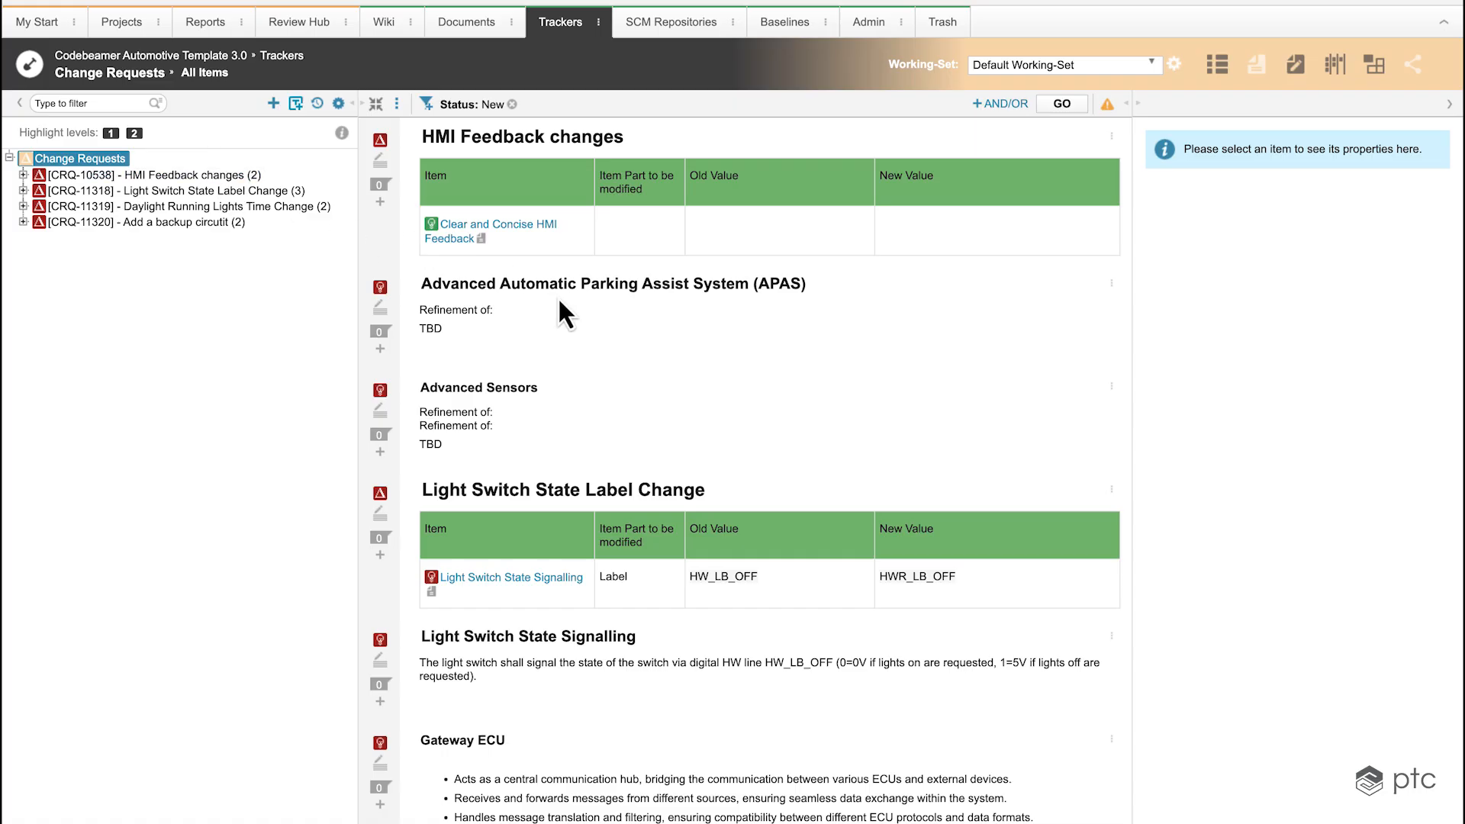
pyautogui.moveTo(15, 244)
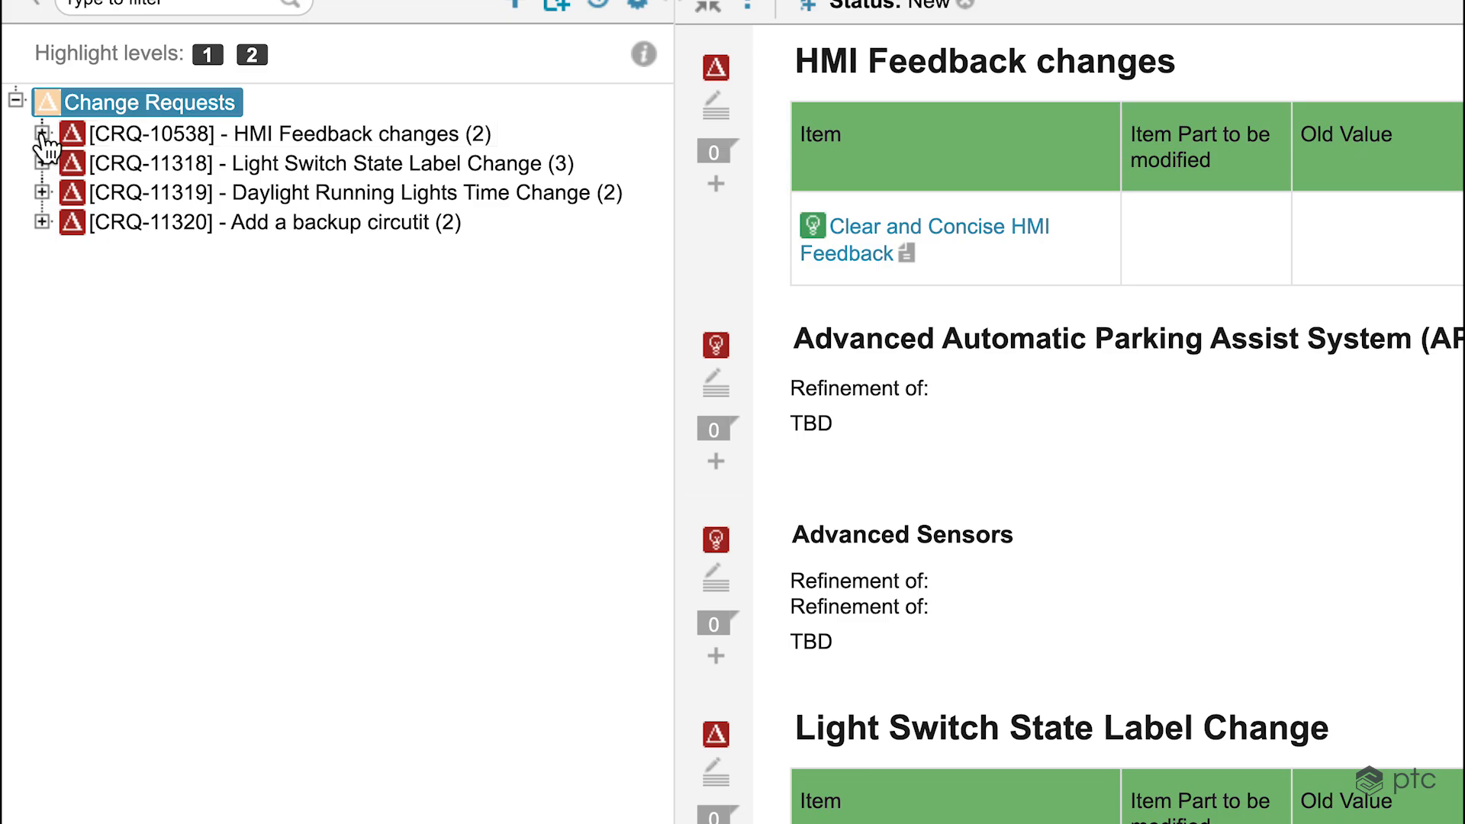
pyautogui.click(41, 136)
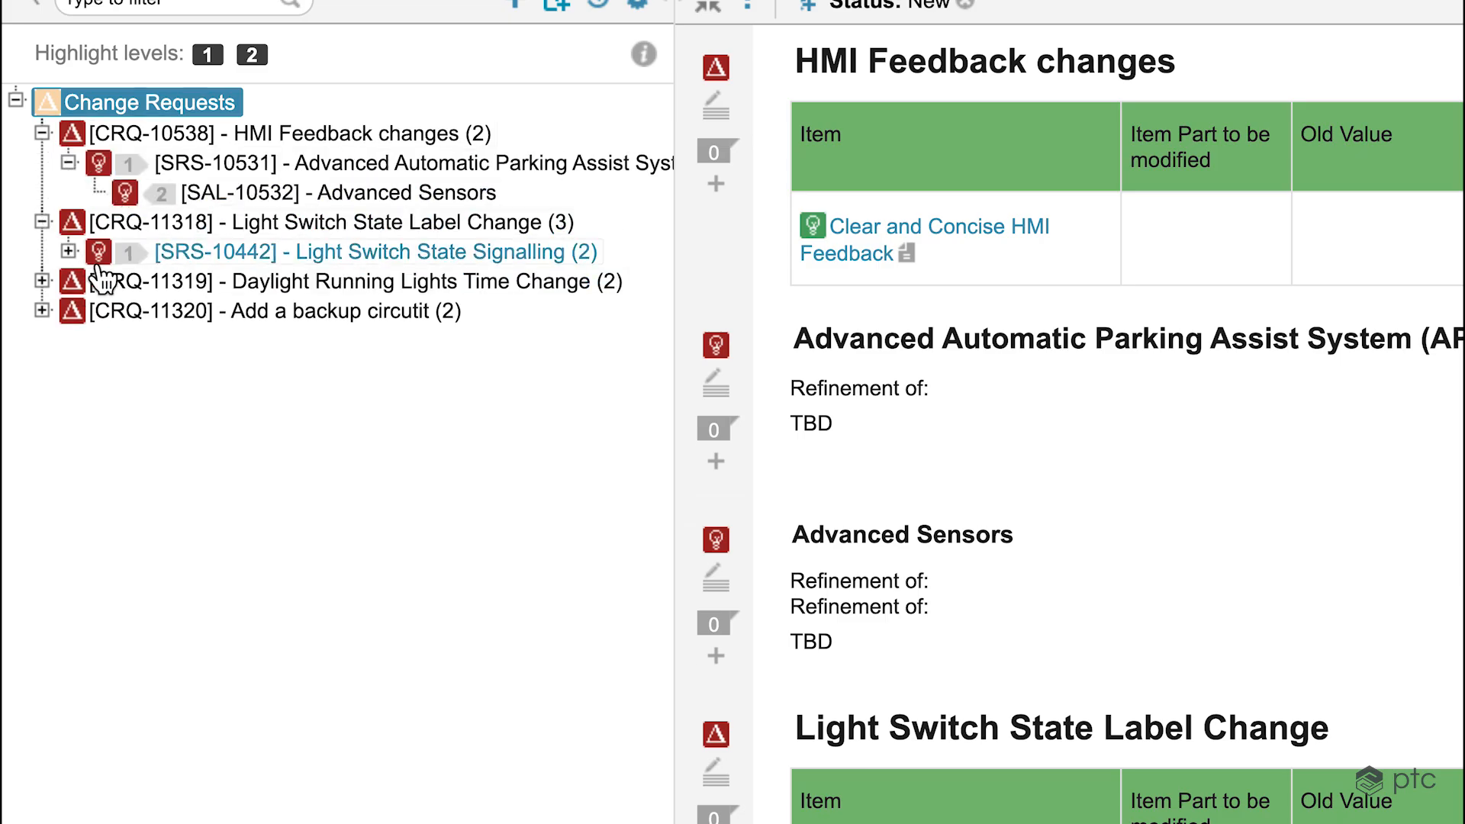
pyautogui.click(71, 252)
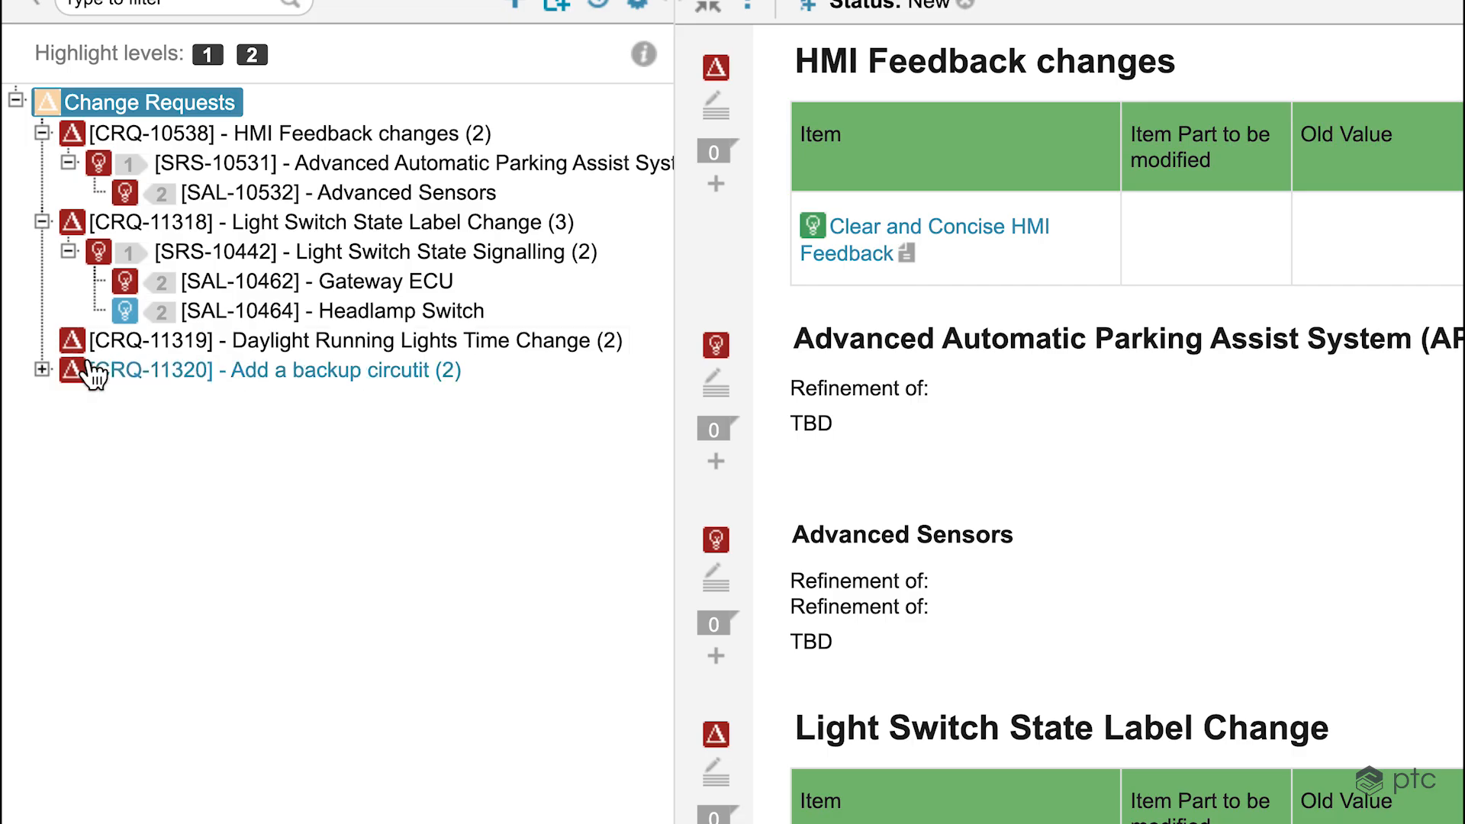
pyautogui.click(42, 340)
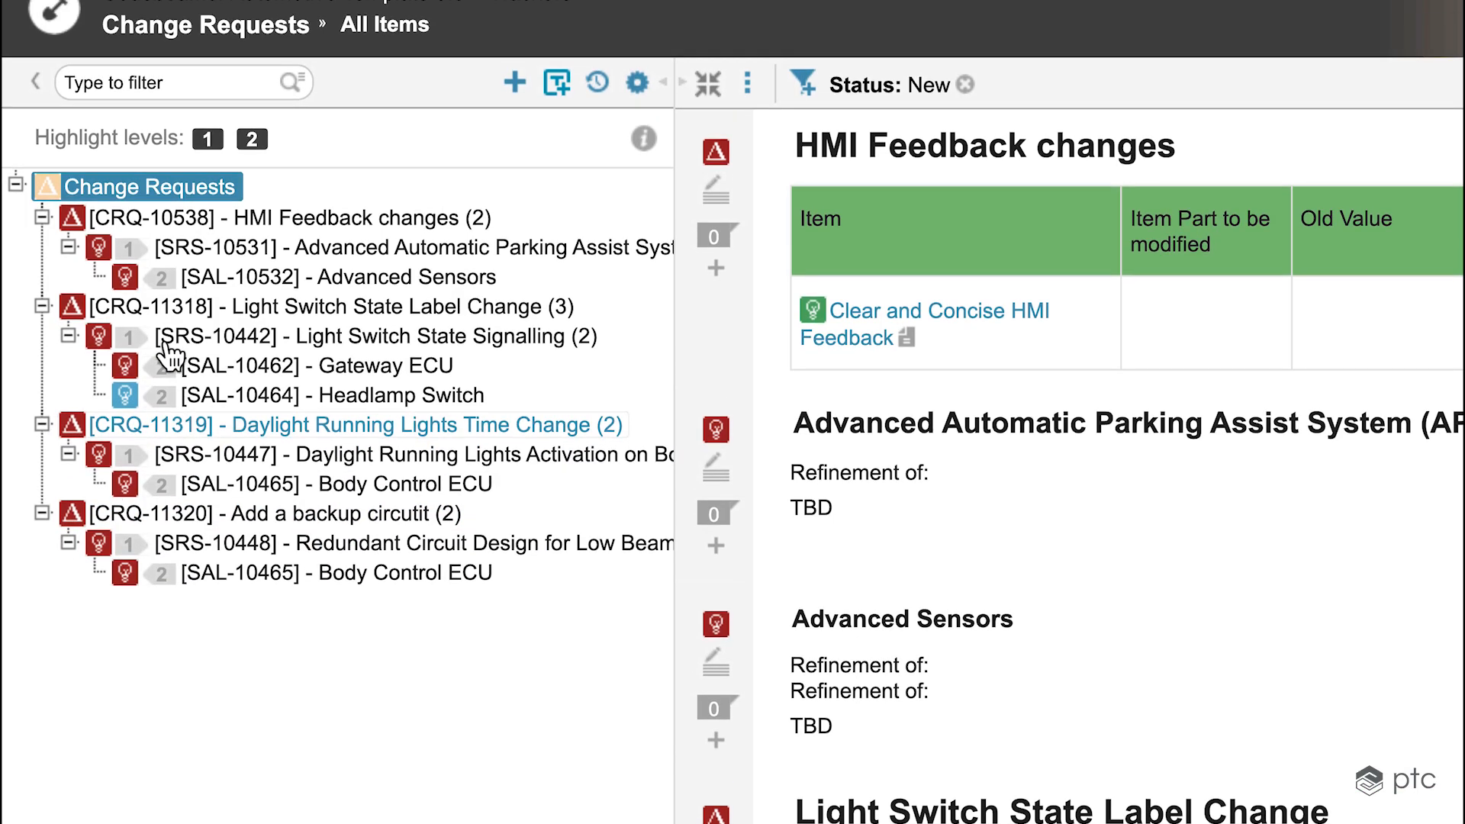
pyautogui.click(251, 139)
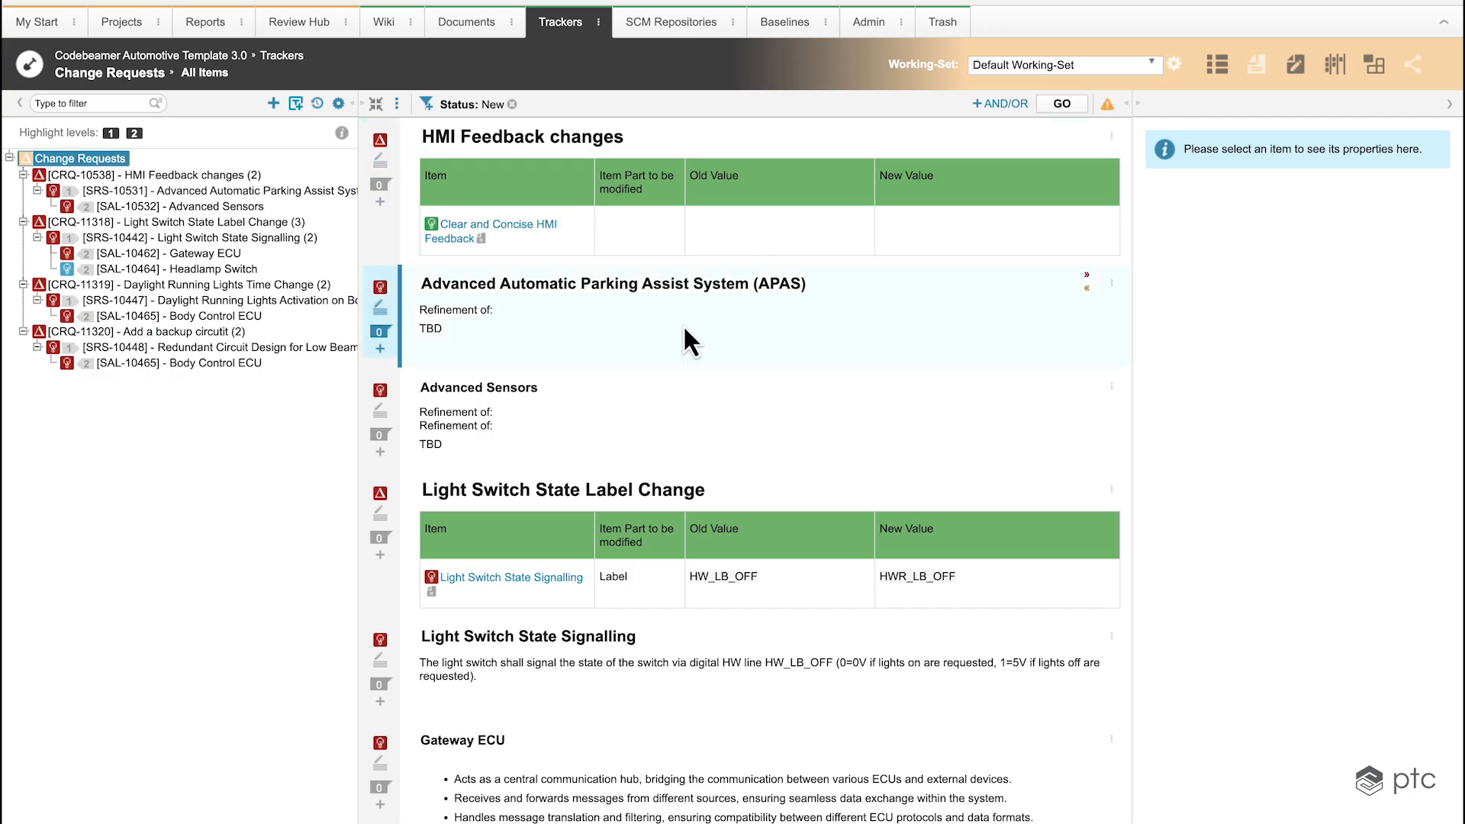
pyautogui.scroll(-3)
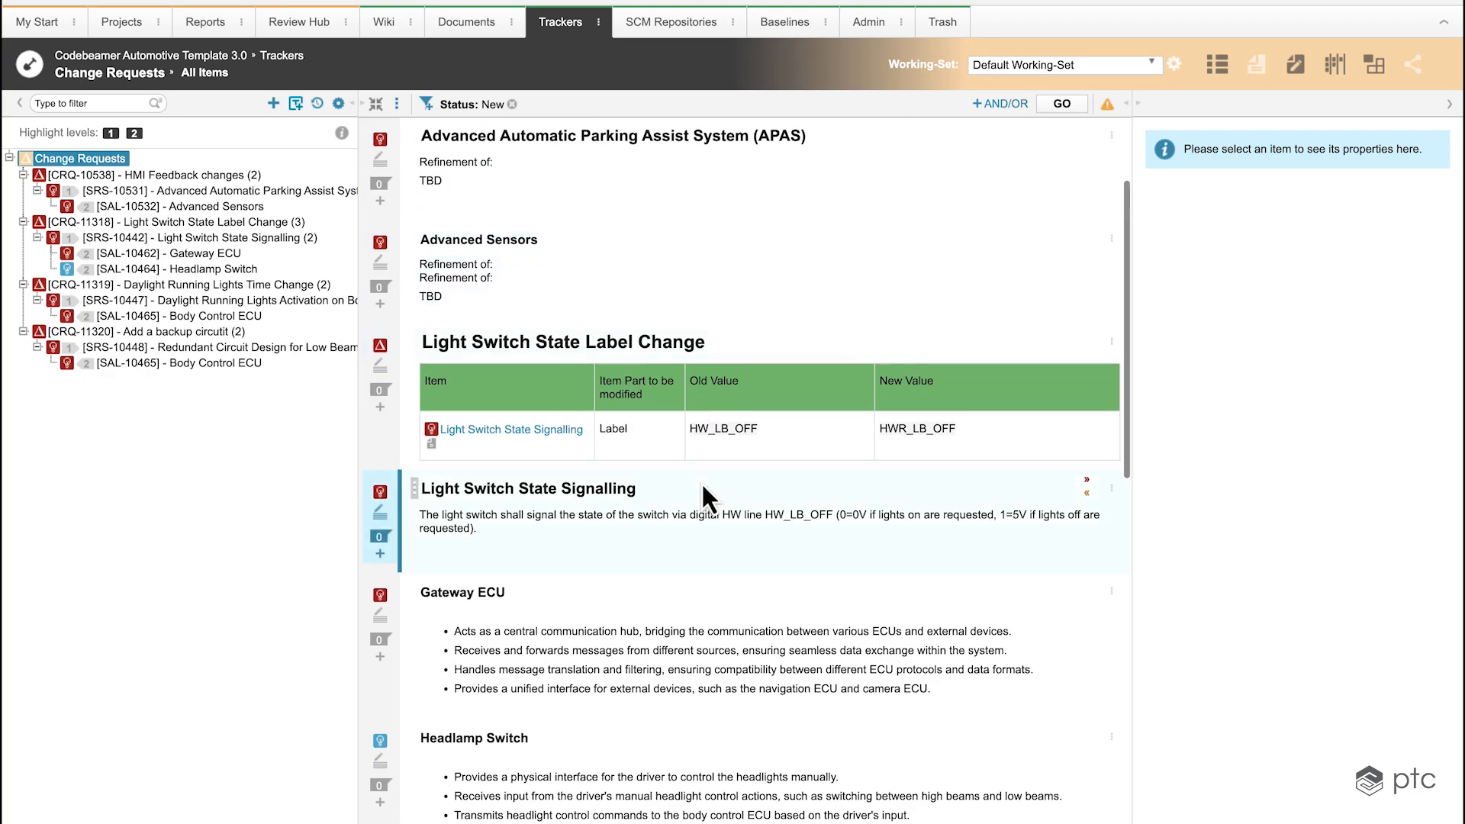
pyautogui.scroll(-3)
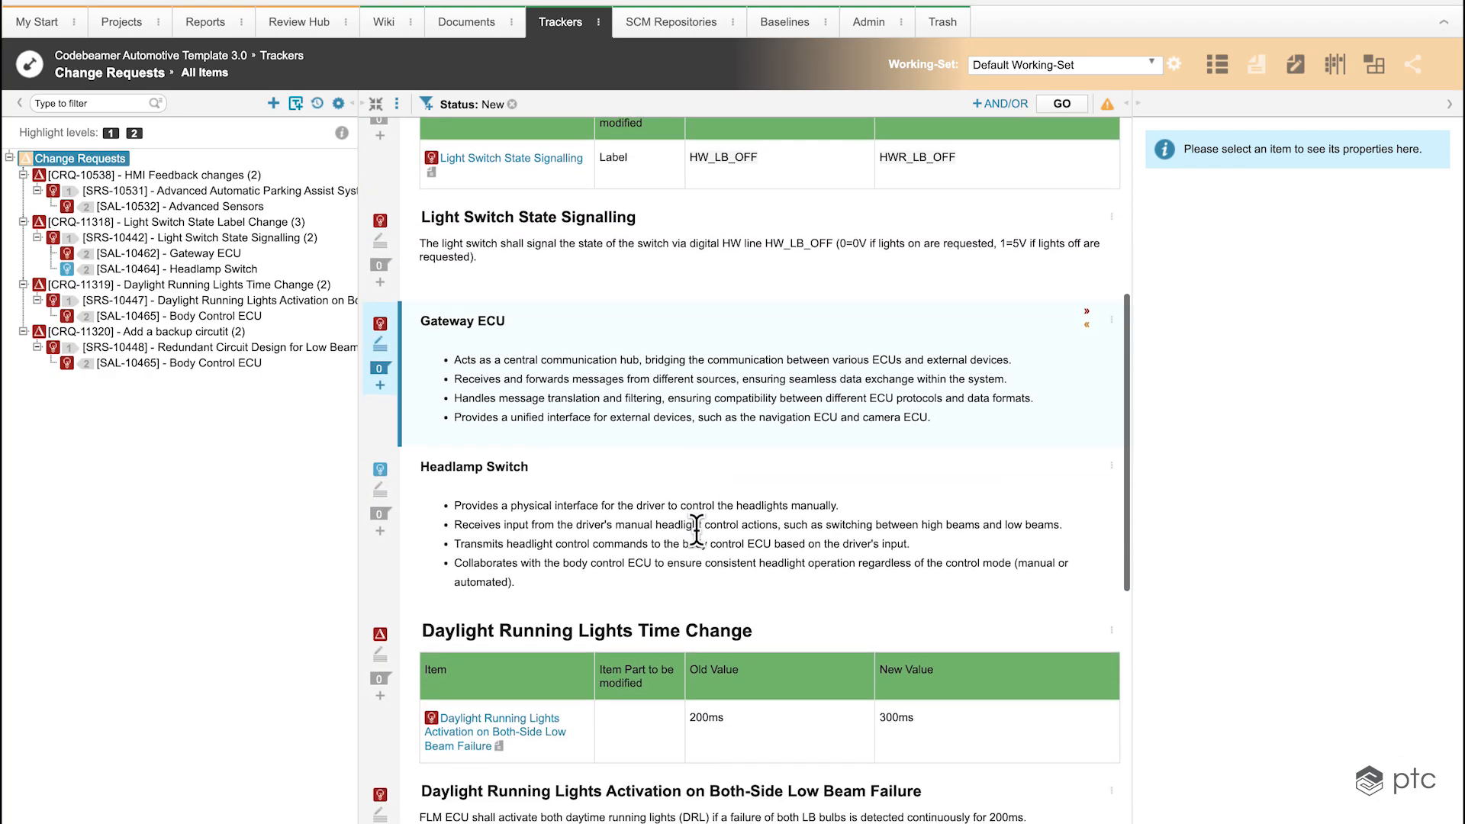
pyautogui.scroll(-3)
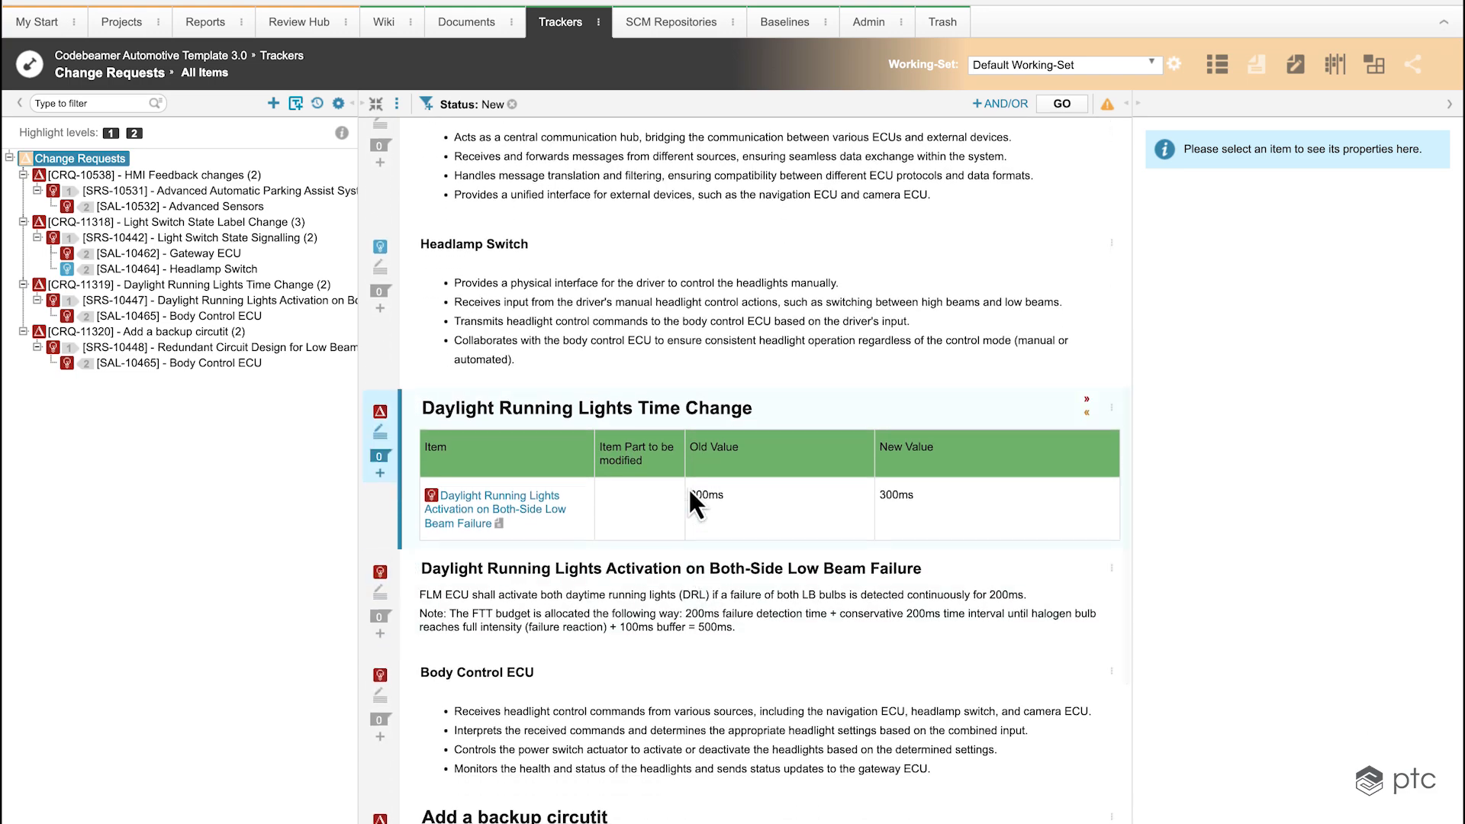
pyautogui.scroll(-3)
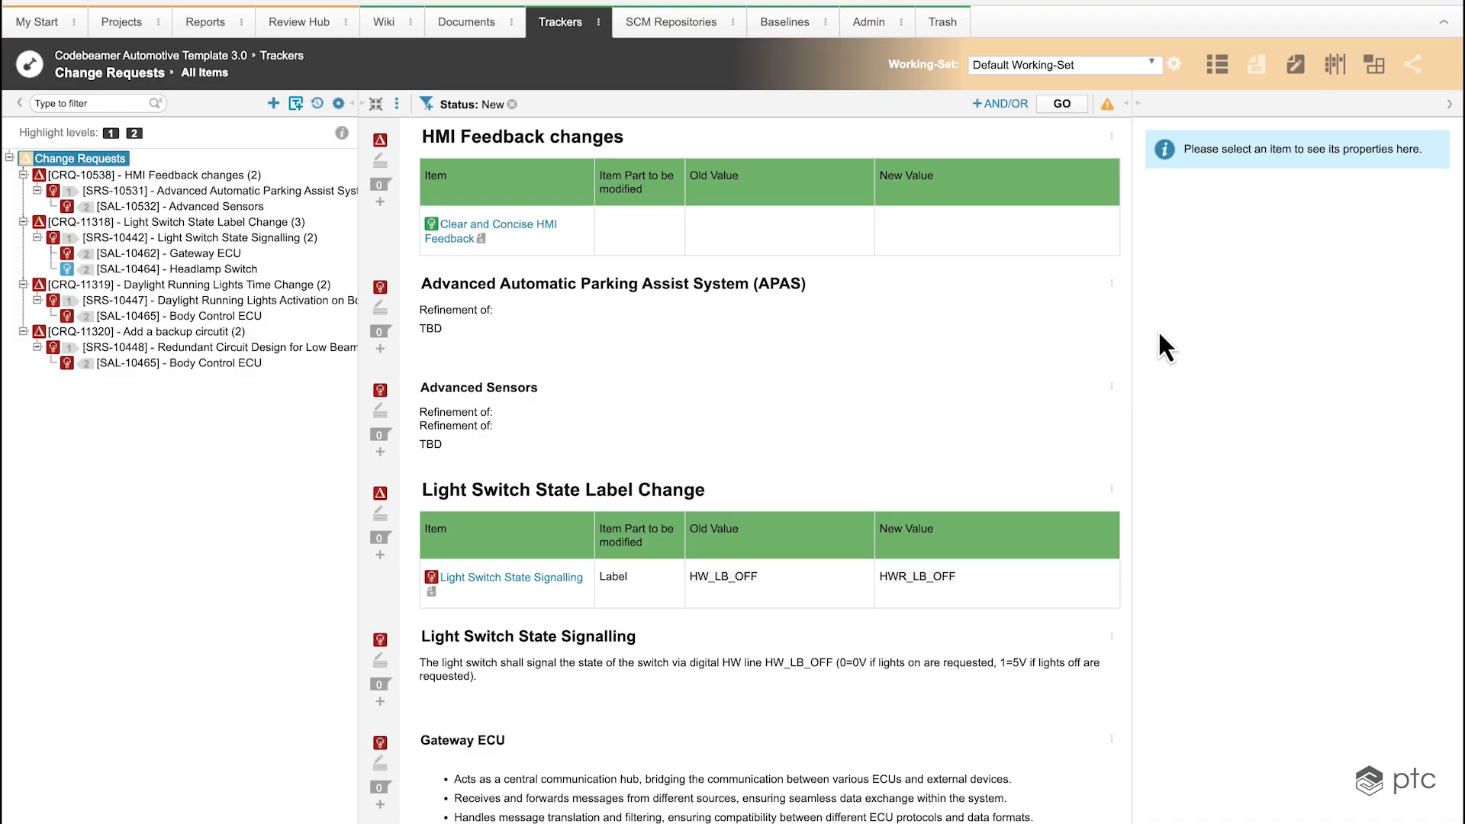
pyautogui.moveTo(1253, 69)
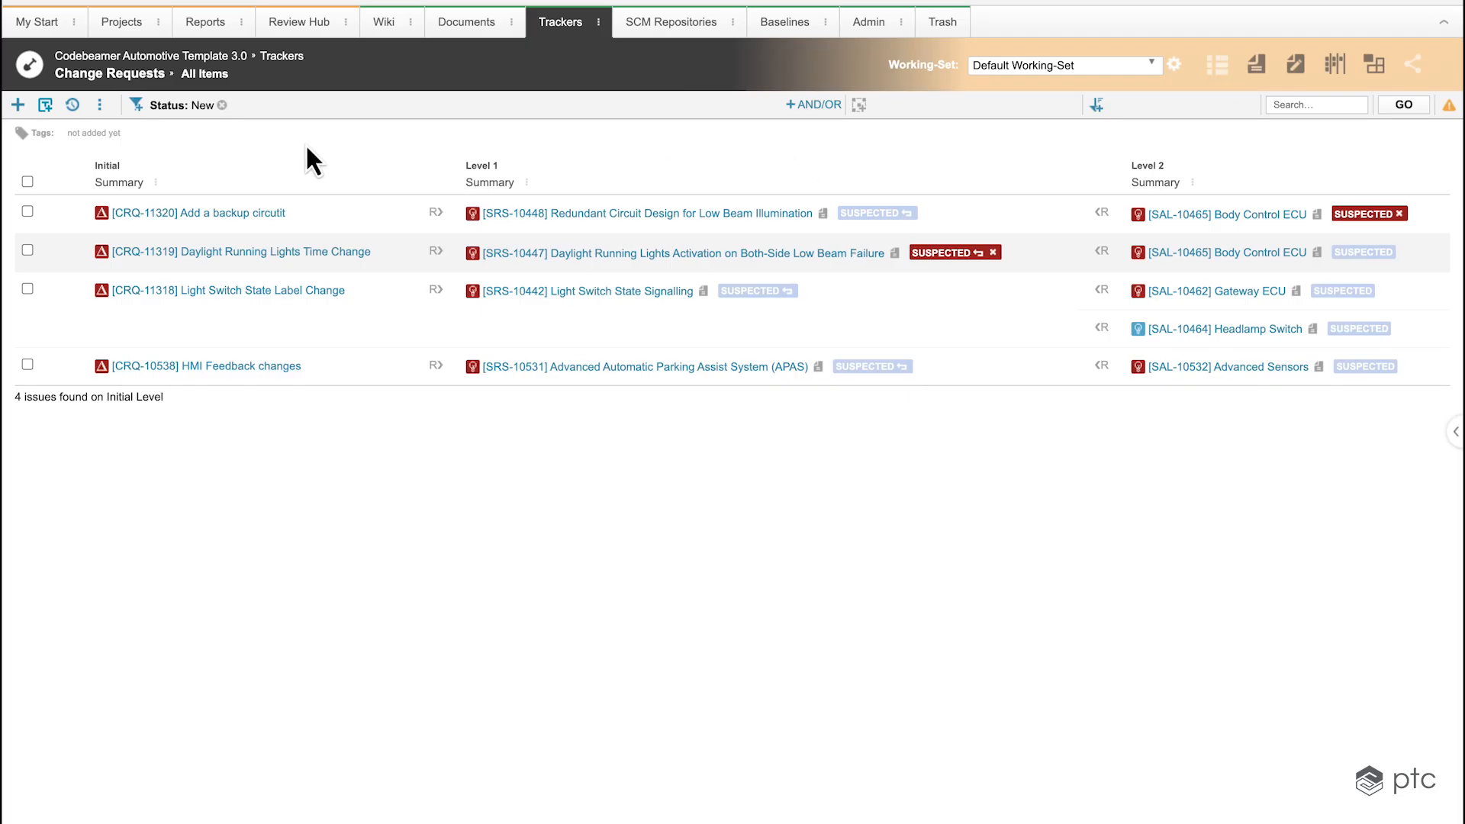
pyautogui.moveTo(358, 276)
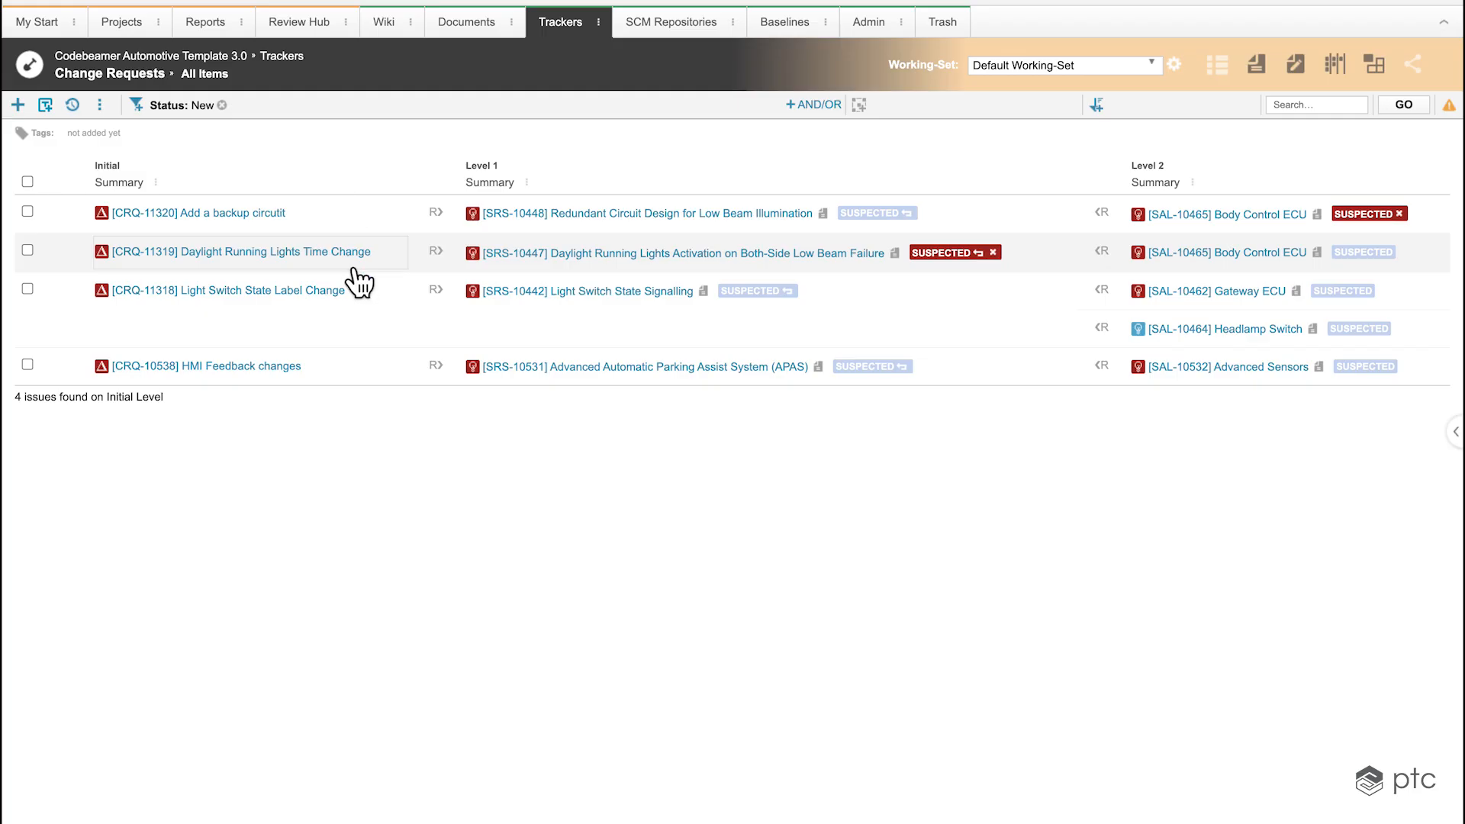
pyautogui.moveTo(319, 206)
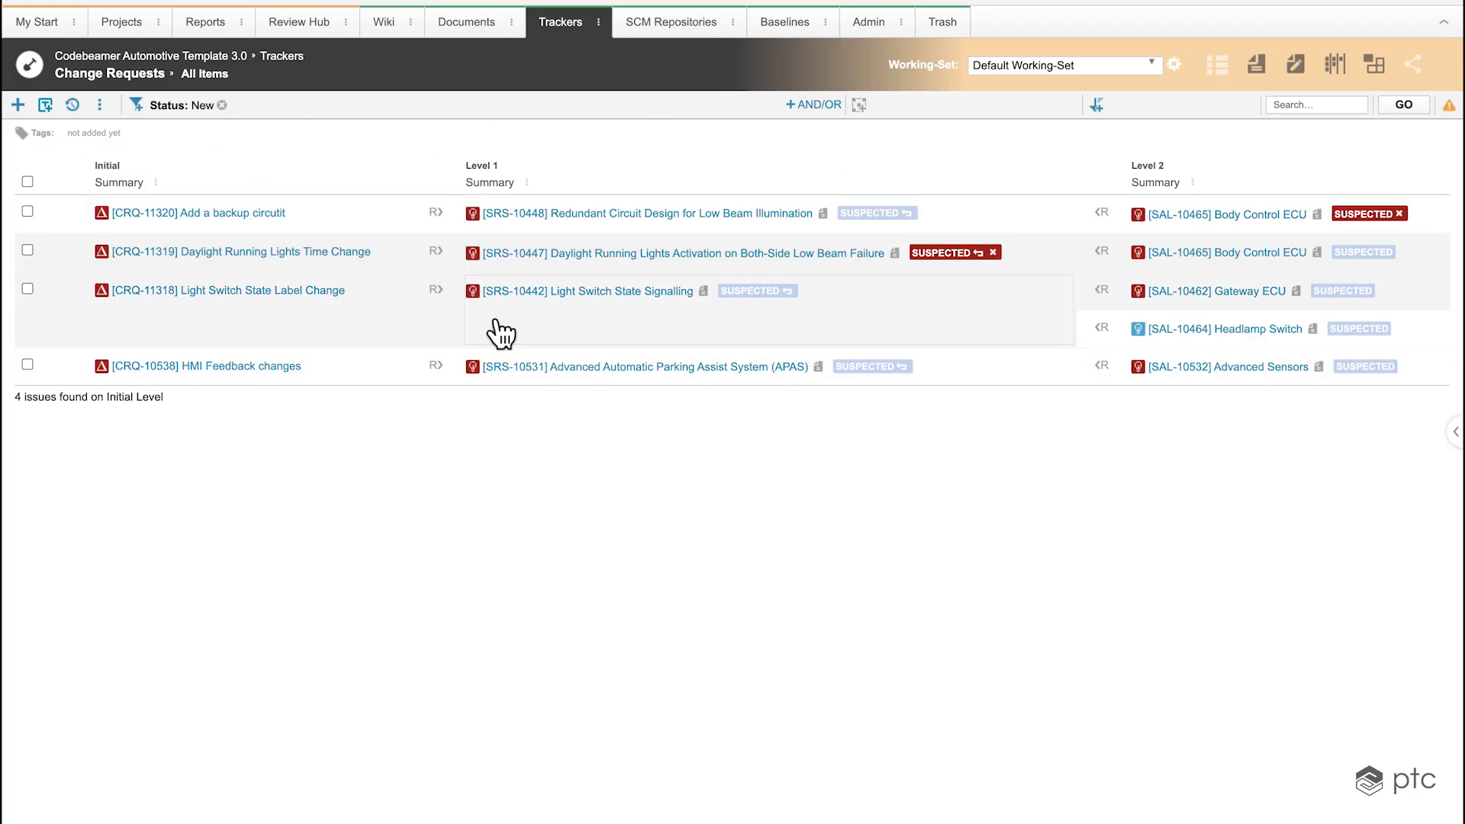
pyautogui.moveTo(1282, 147)
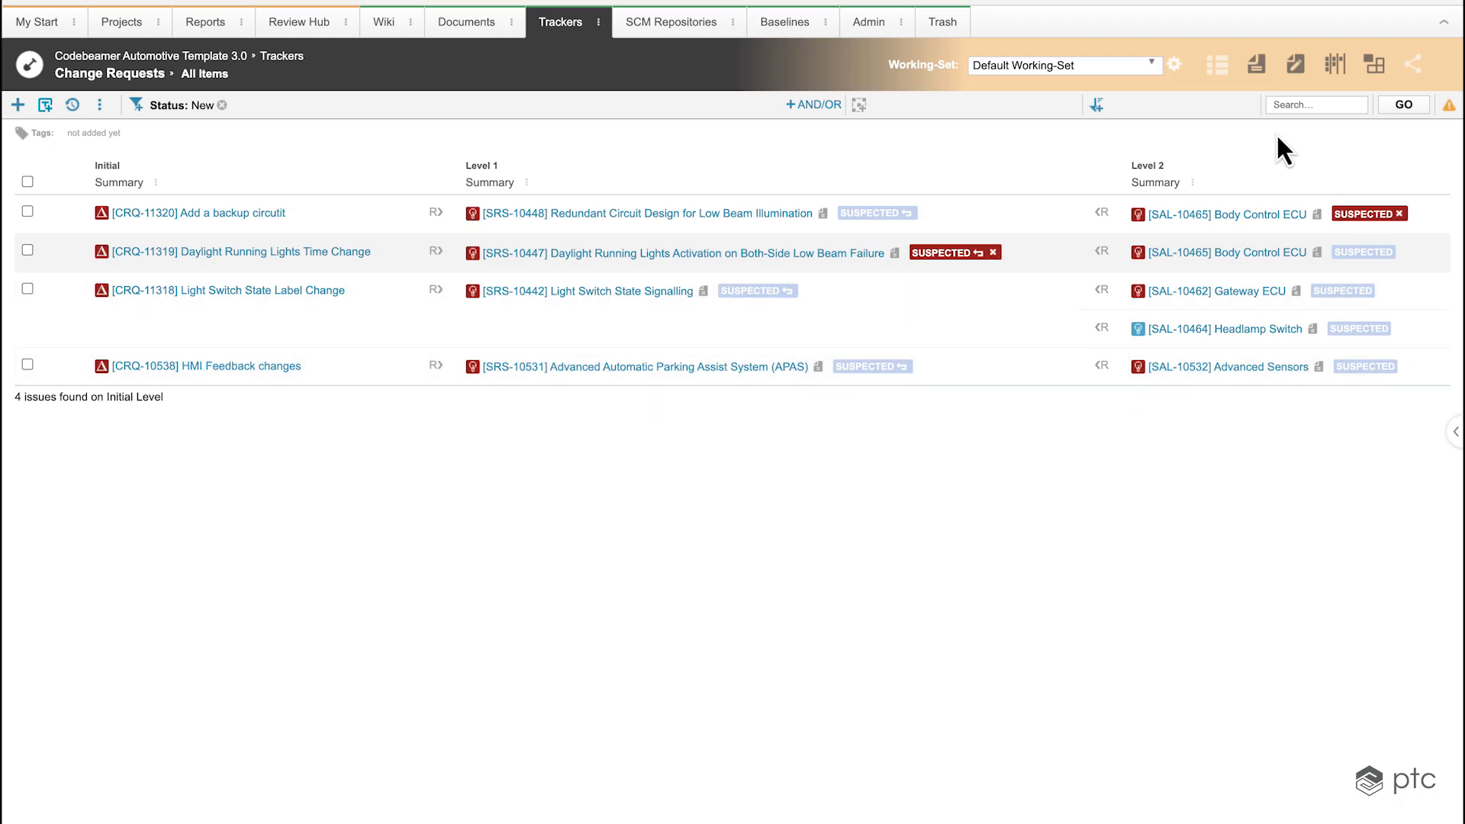
pyautogui.moveTo(980, 462)
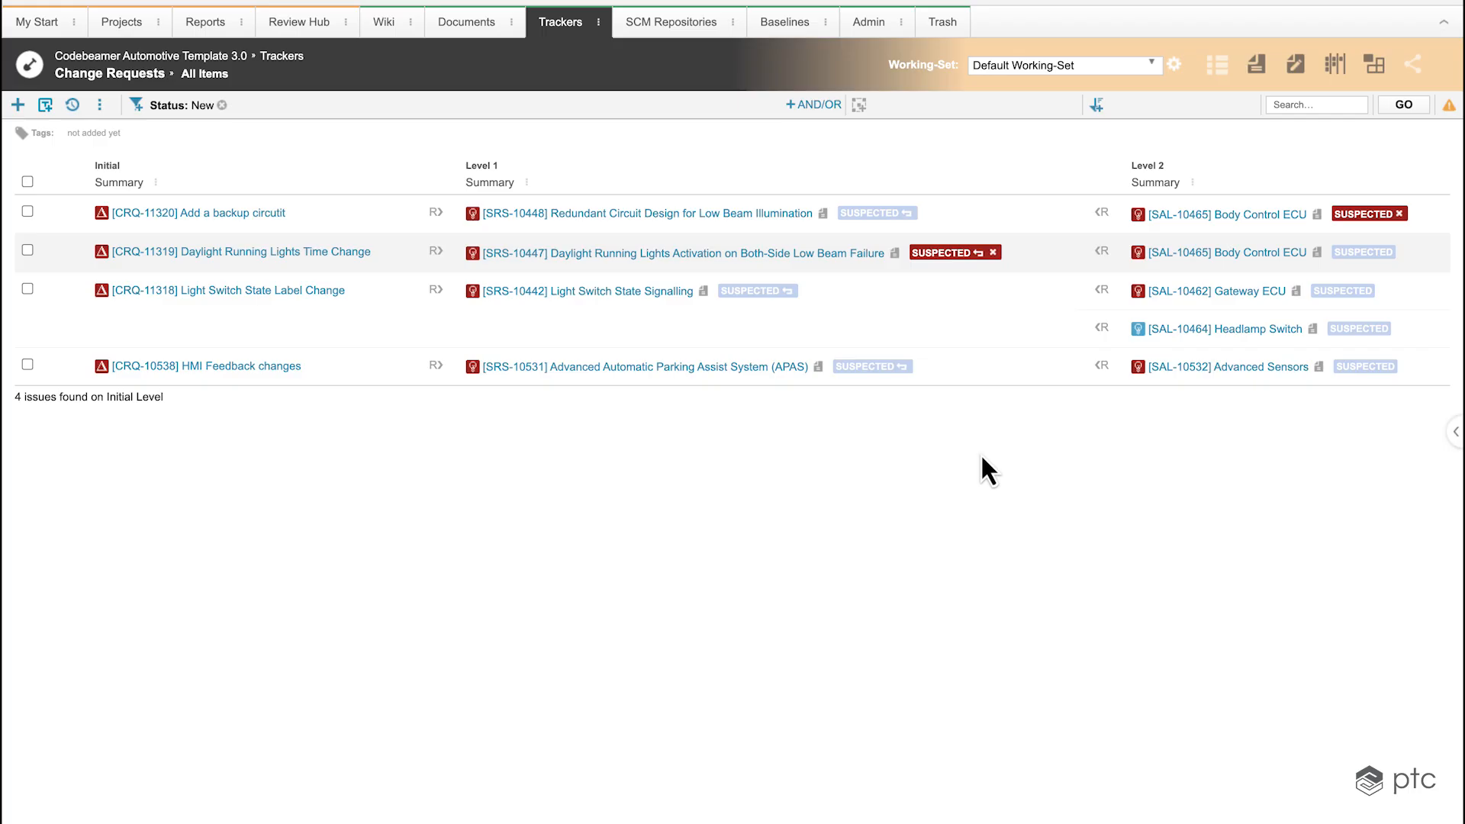
pyautogui.moveTo(949, 226)
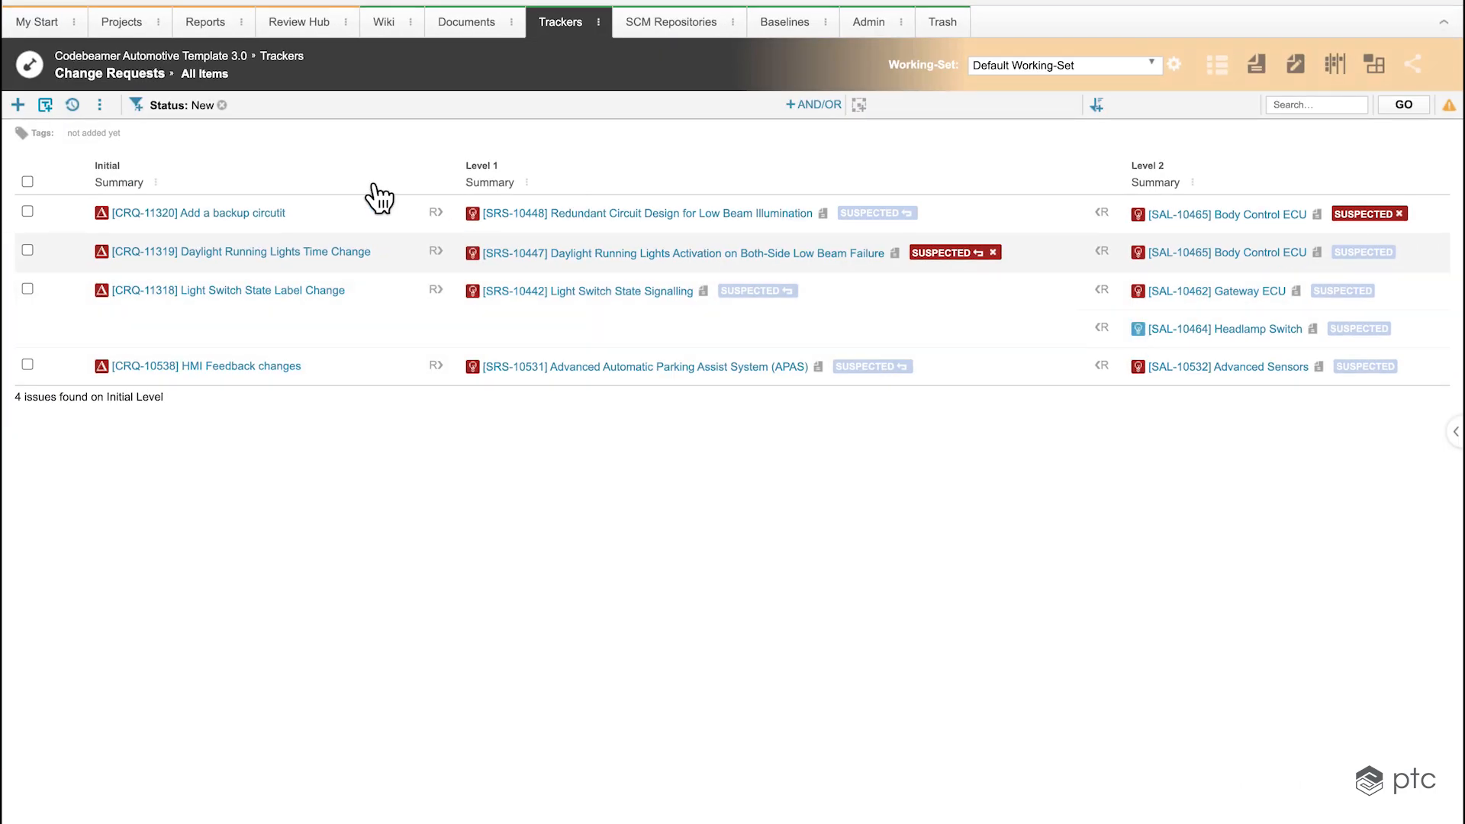
pyautogui.moveTo(484, 259)
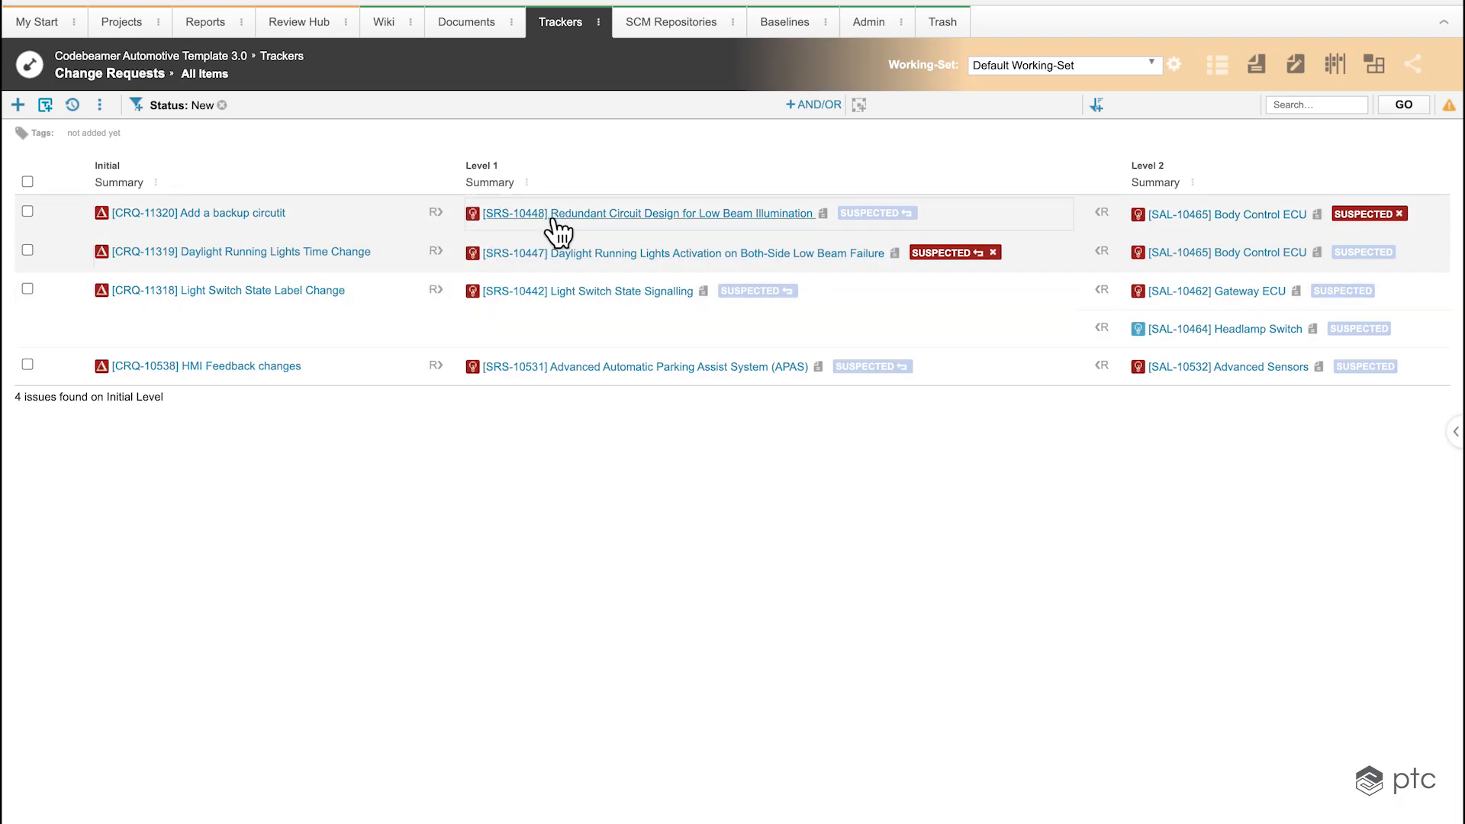
pyautogui.moveTo(564, 221)
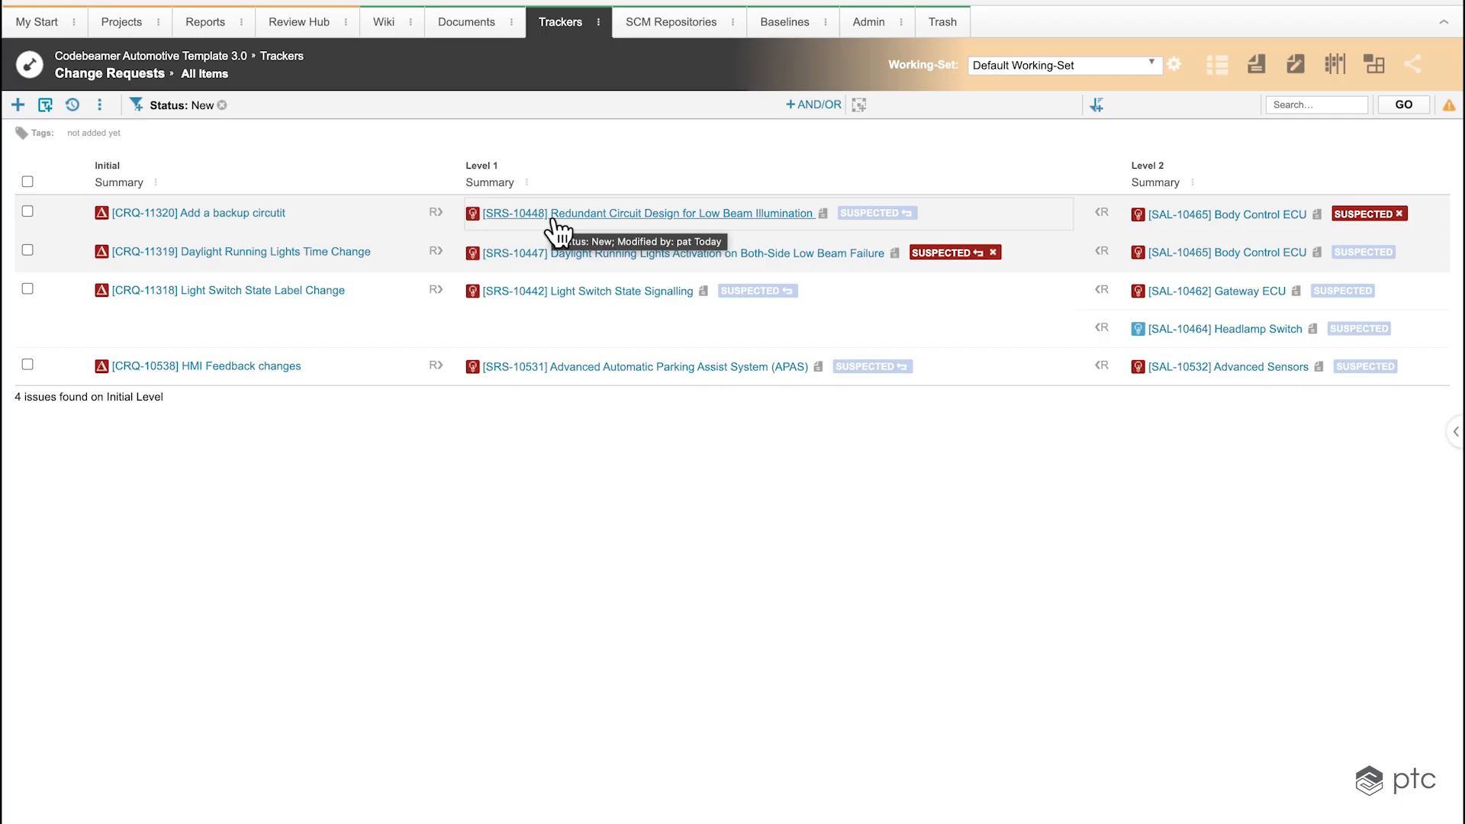
pyautogui.moveTo(695, 222)
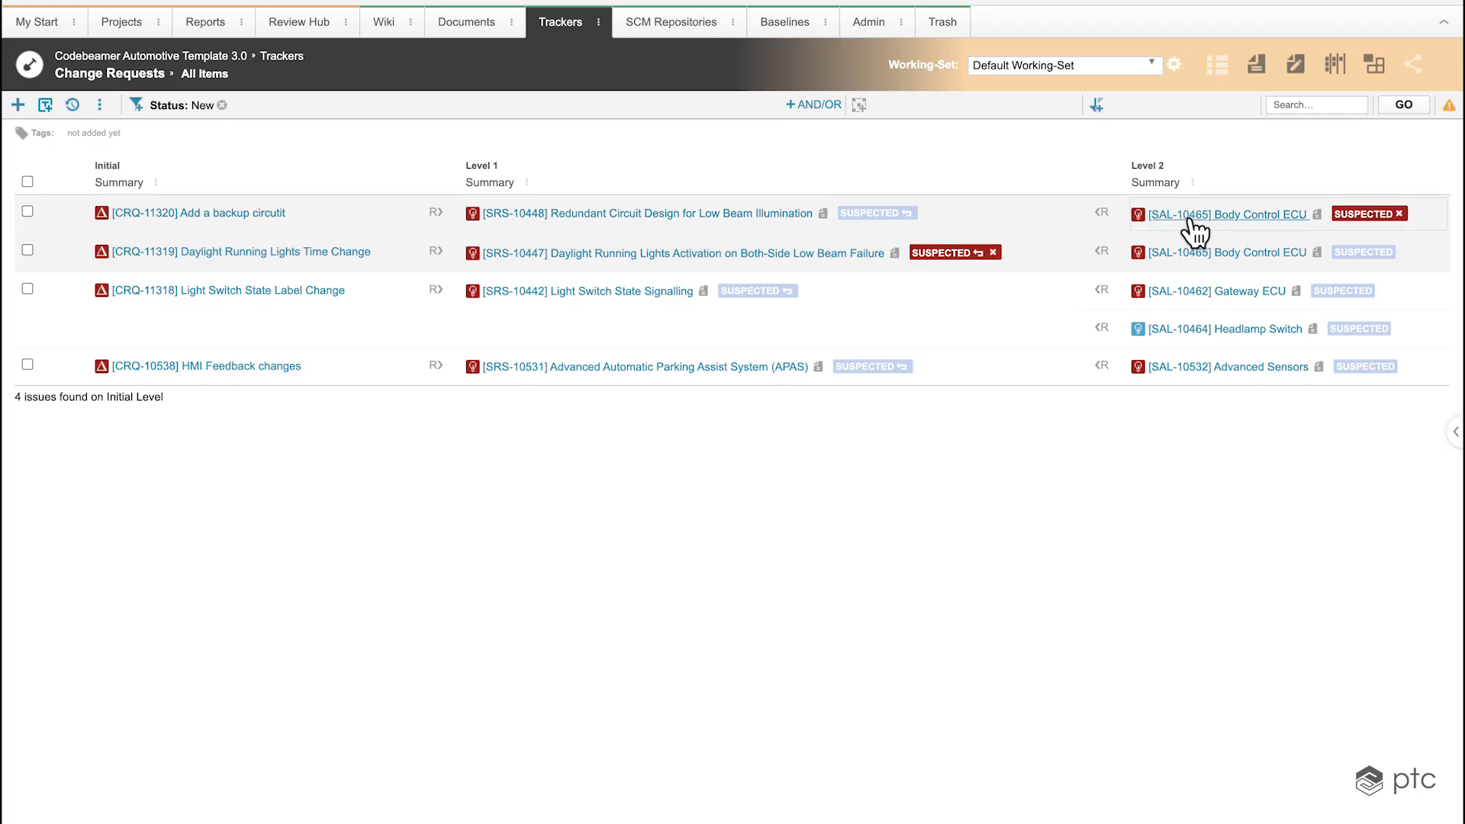
pyautogui.moveTo(1197, 225)
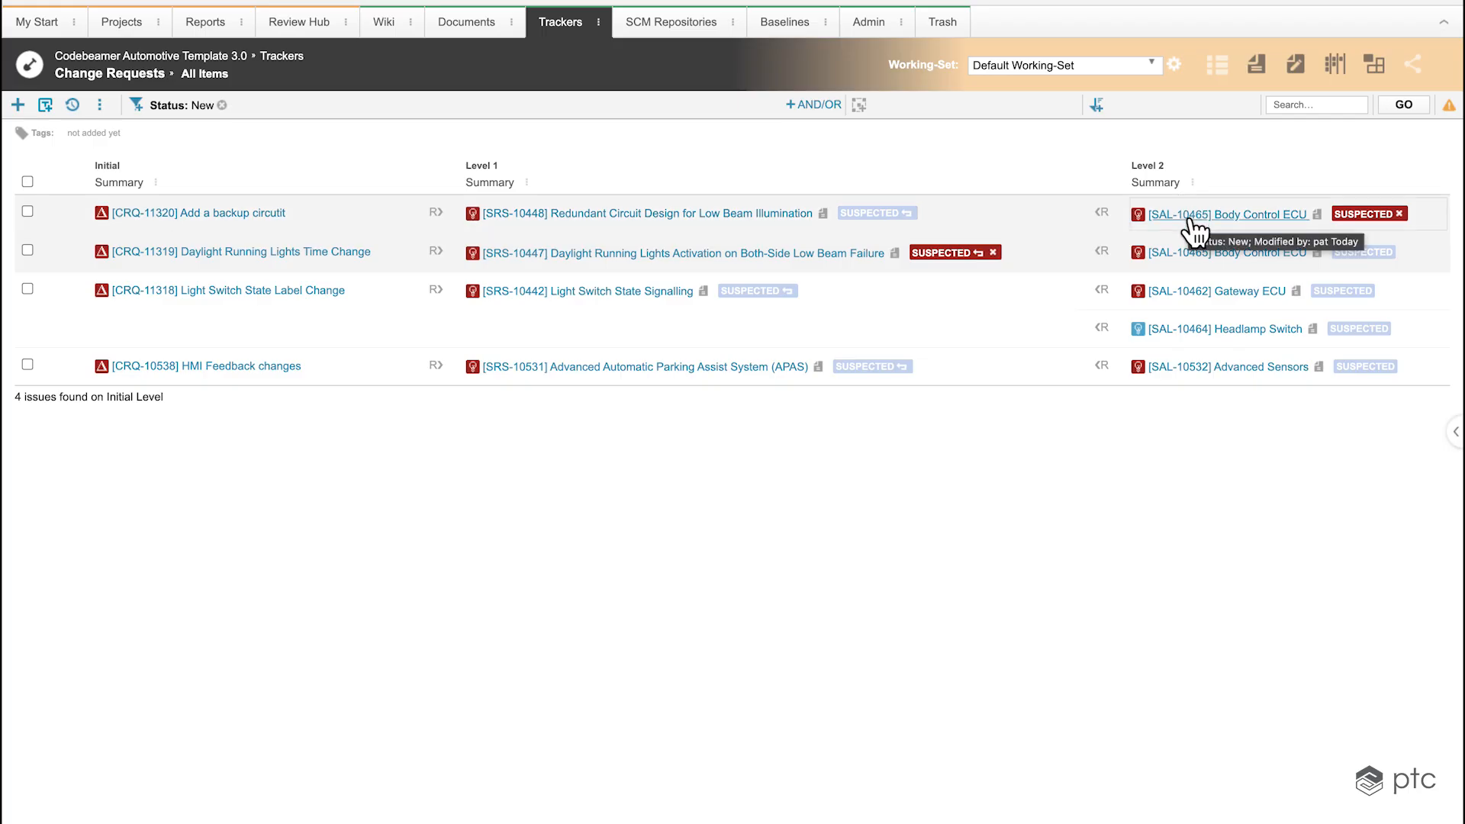
pyautogui.moveTo(288, 156)
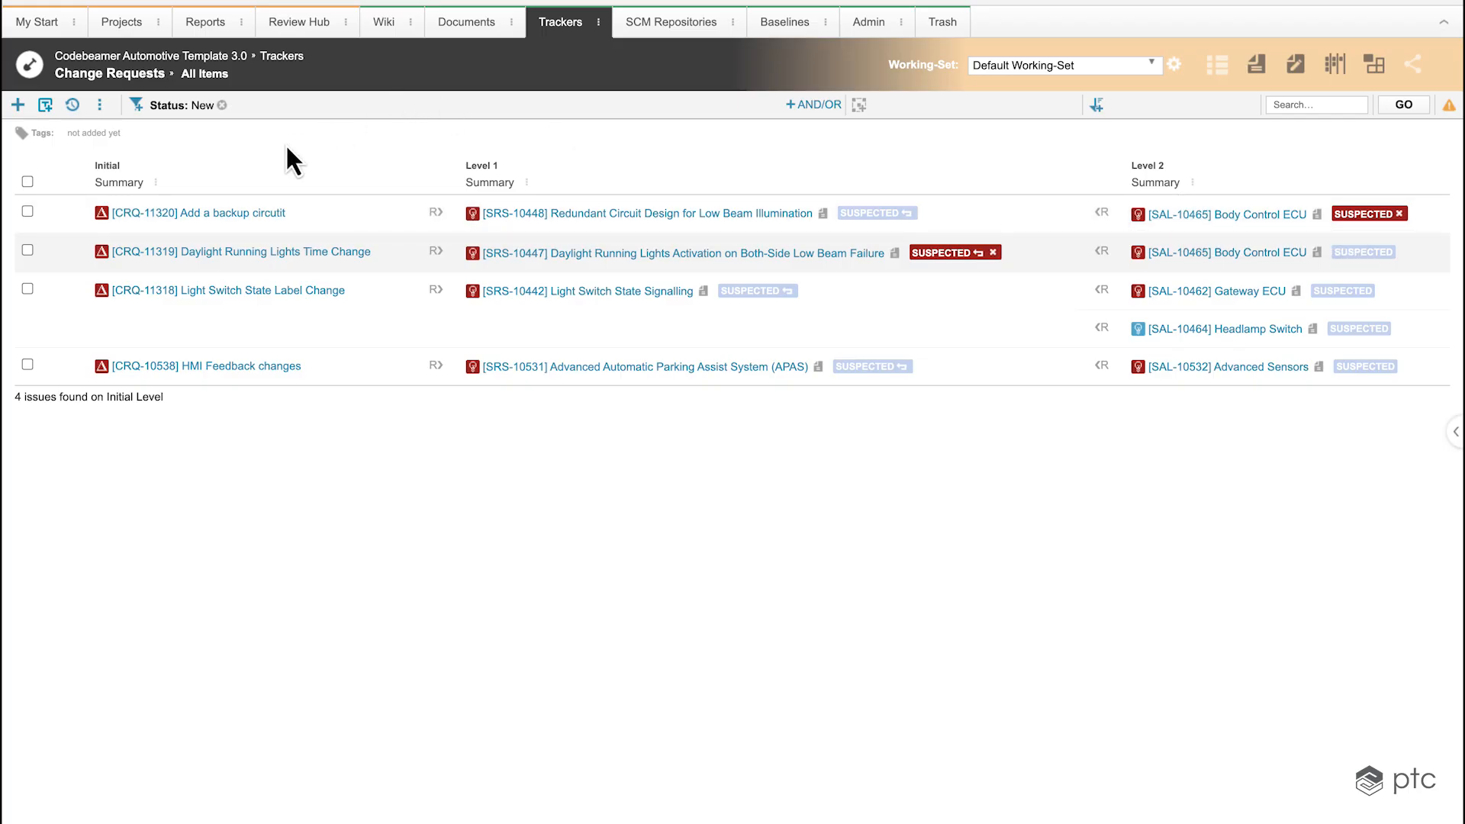
# Add a Status column for change requests and a Category column for Level 1 requirements
pyautogui.click(148, 182)
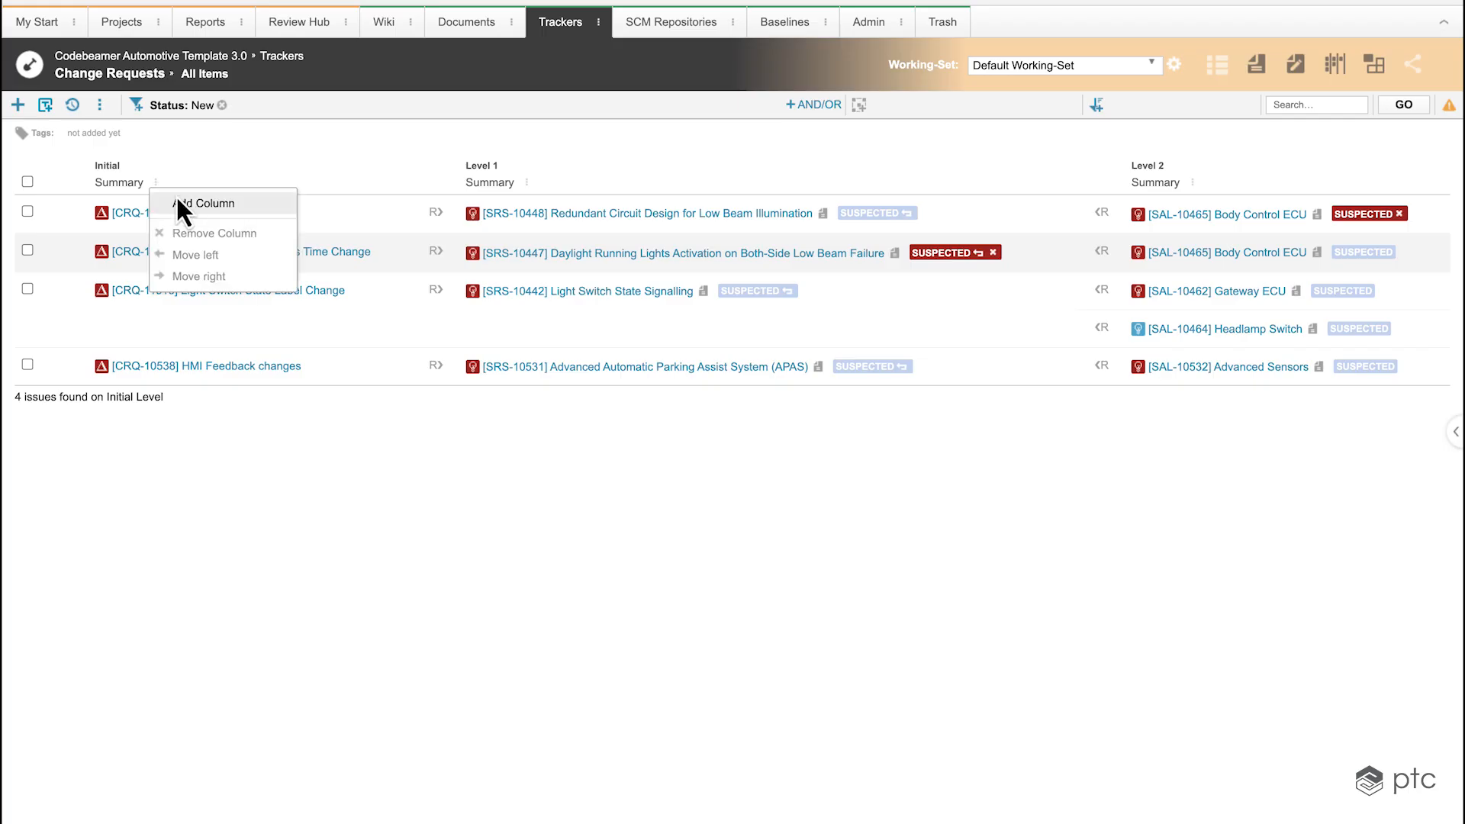
pyautogui.click(197, 203)
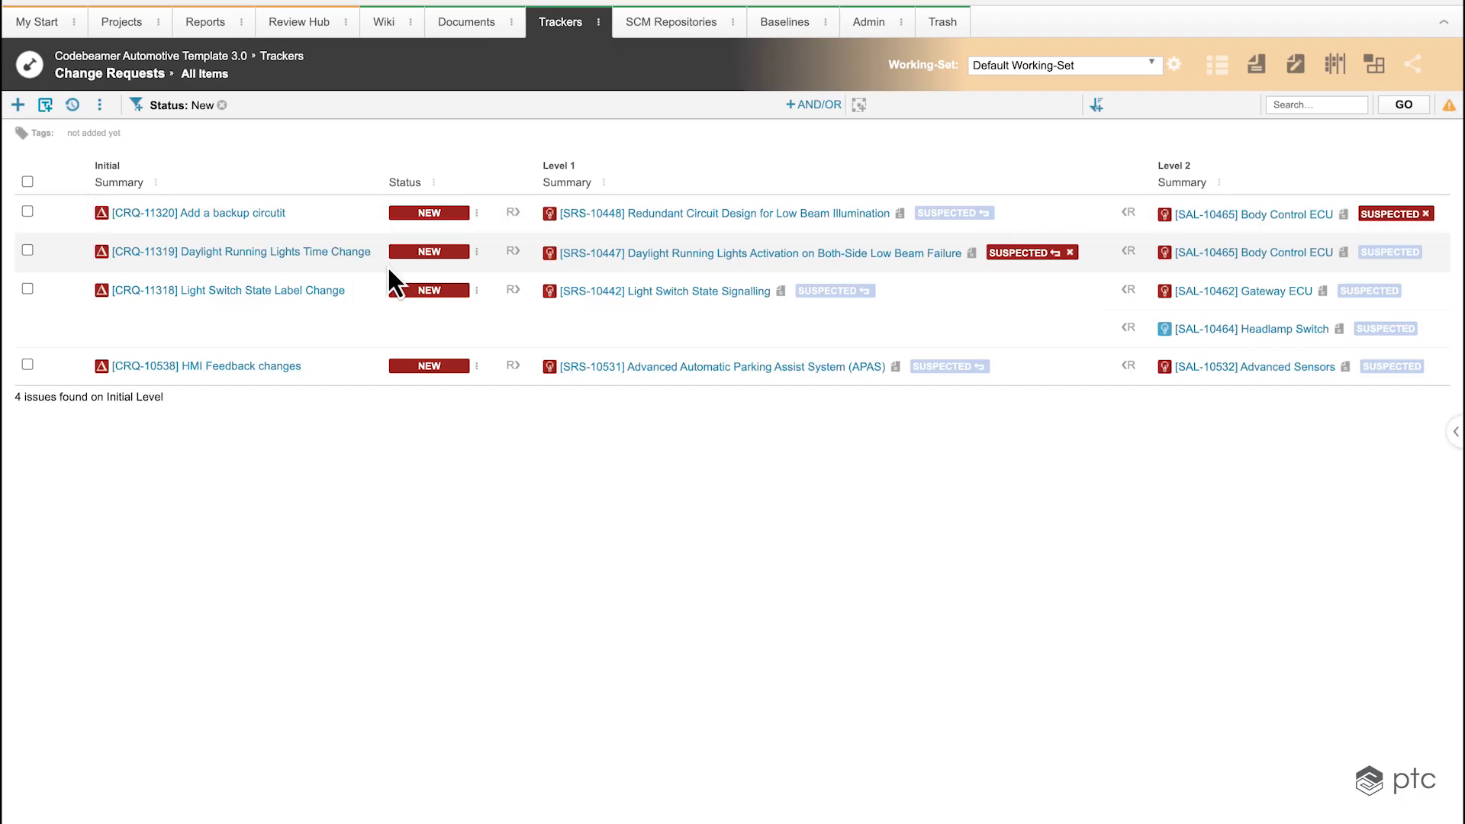
pyautogui.moveTo(680, 195)
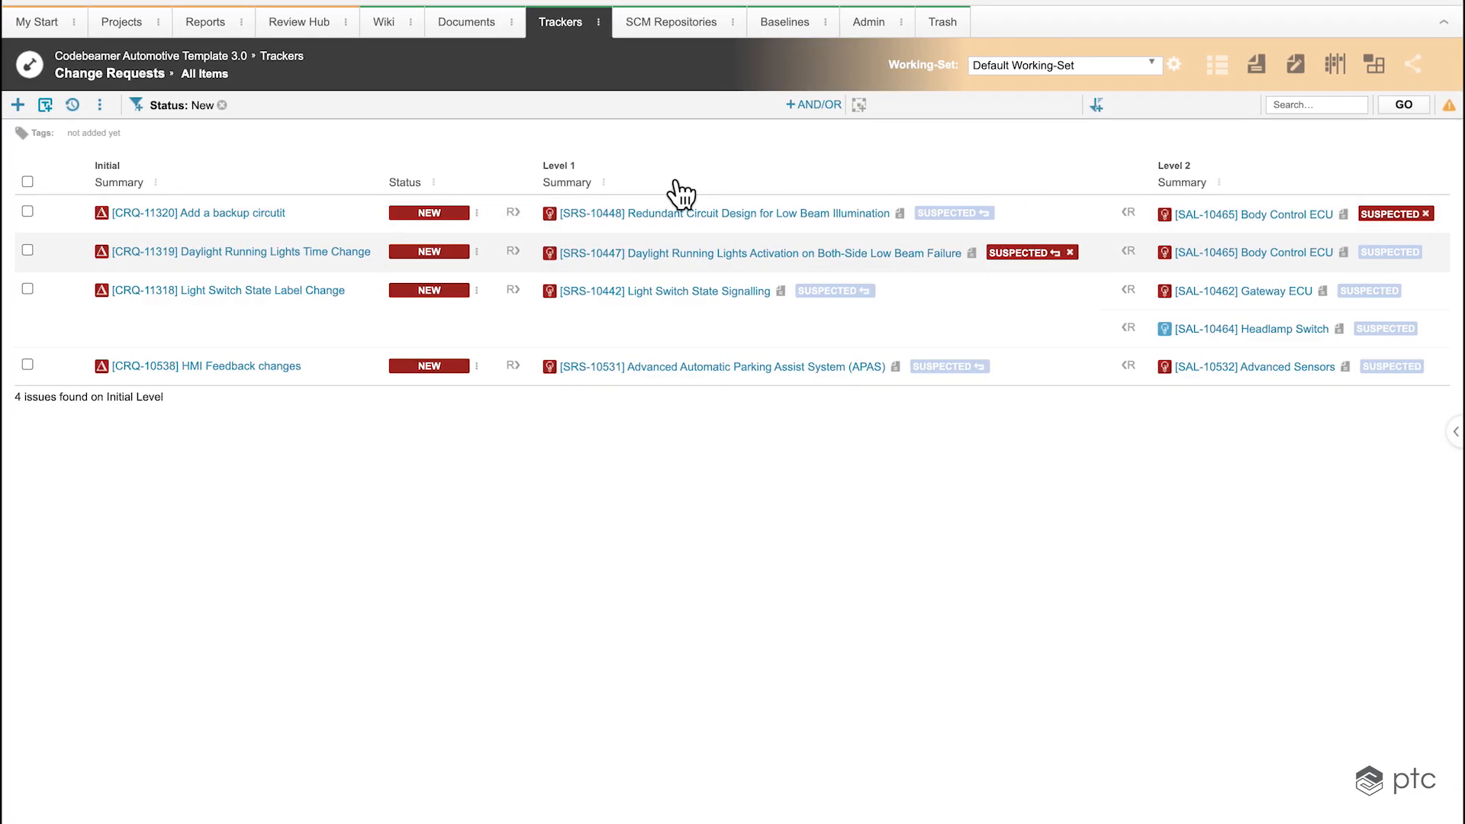
pyautogui.click(595, 181)
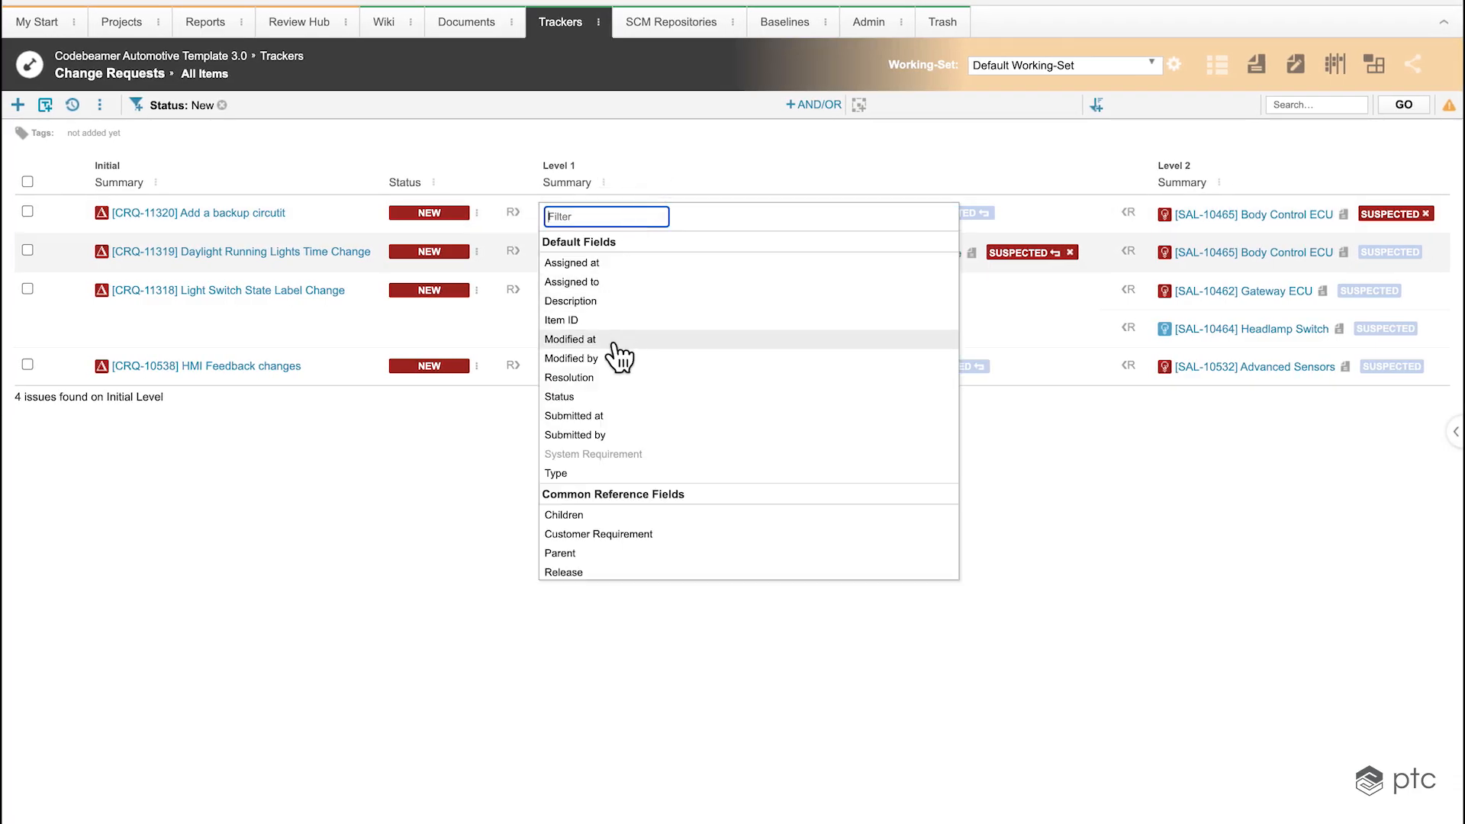
pyautogui.click(570, 339)
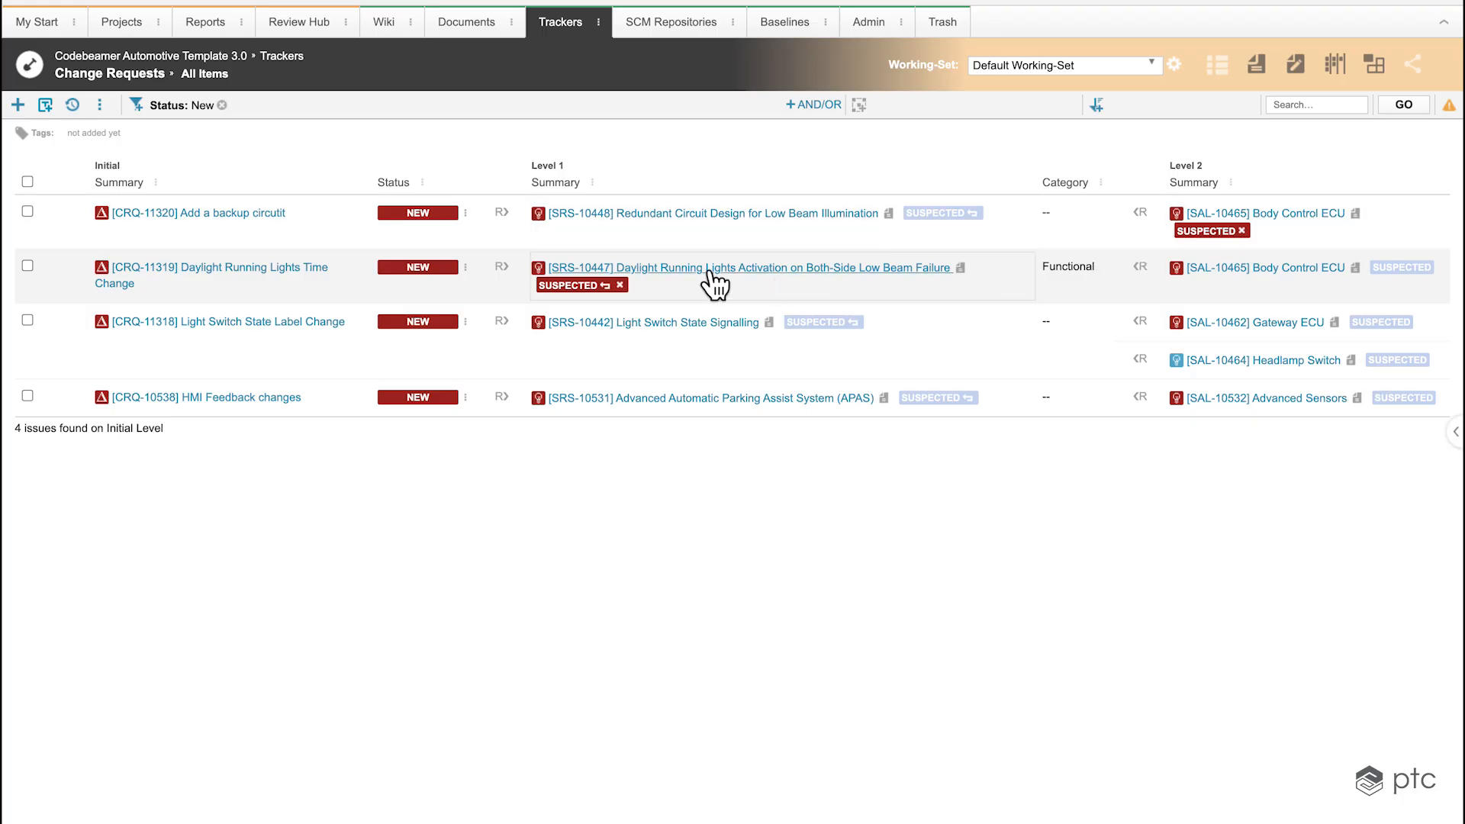
pyautogui.moveTo(725, 532)
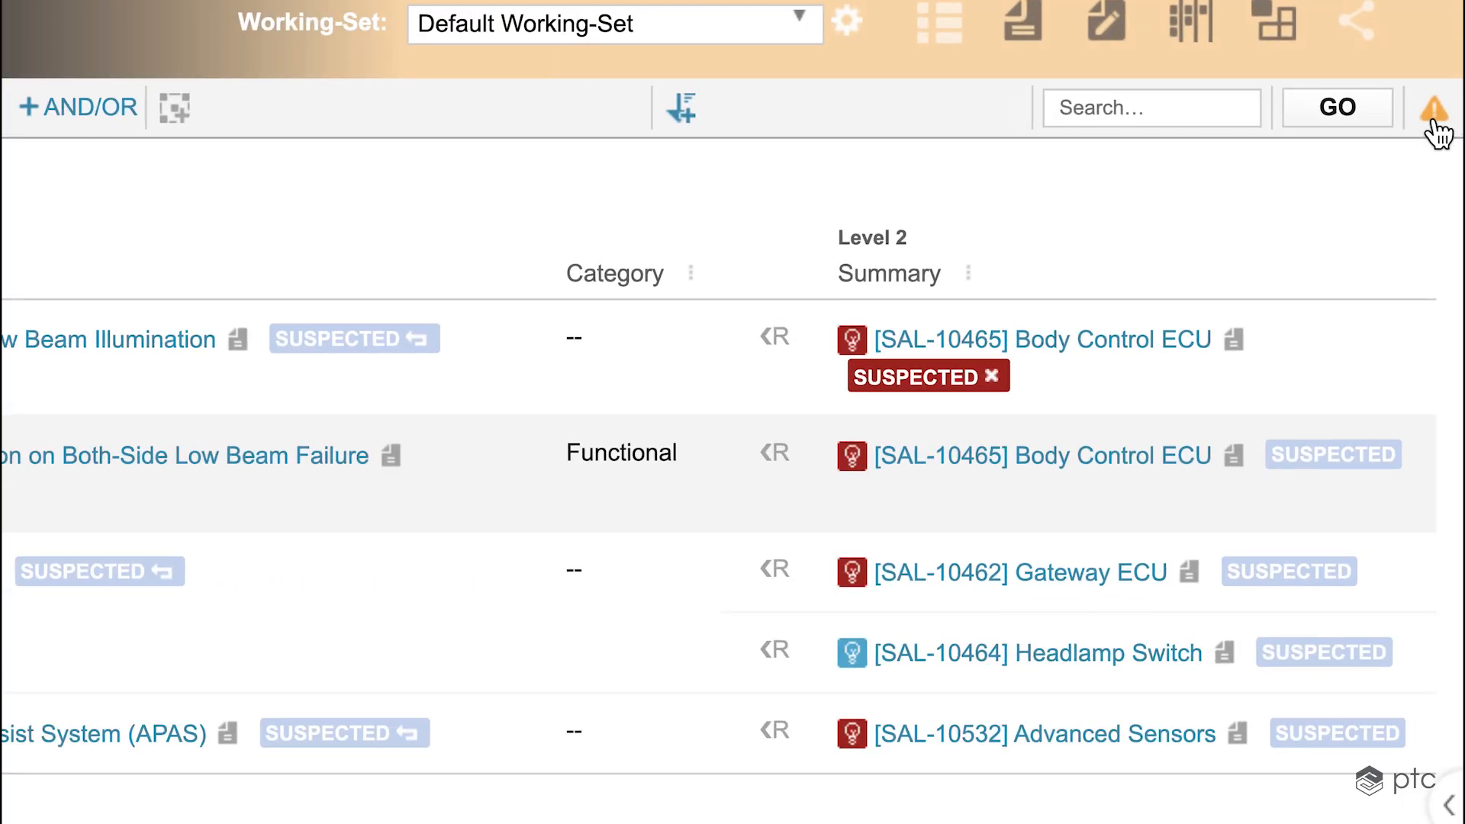
pyautogui.moveTo(1431, 108)
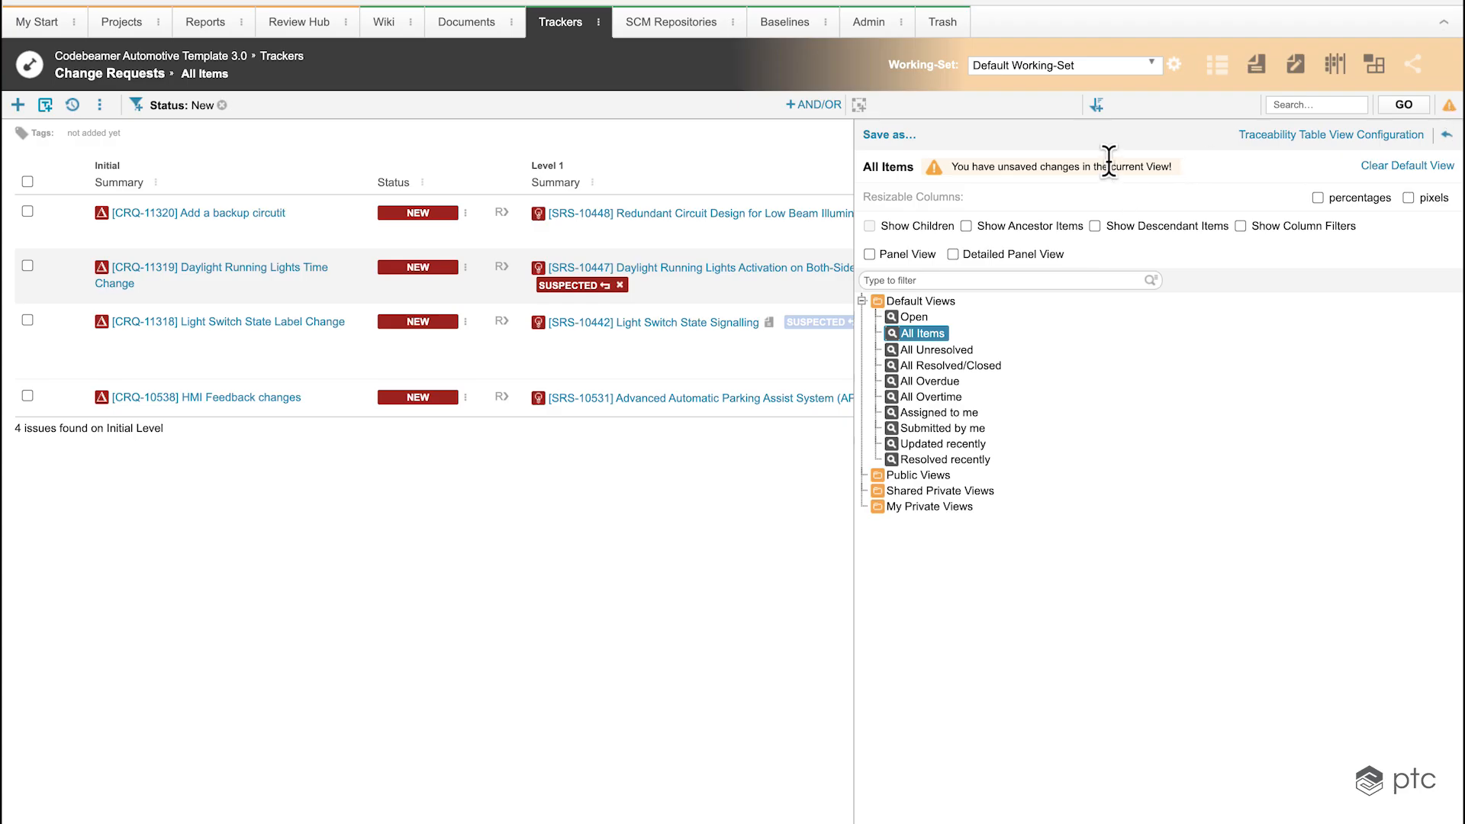
pyautogui.moveTo(1415, 113)
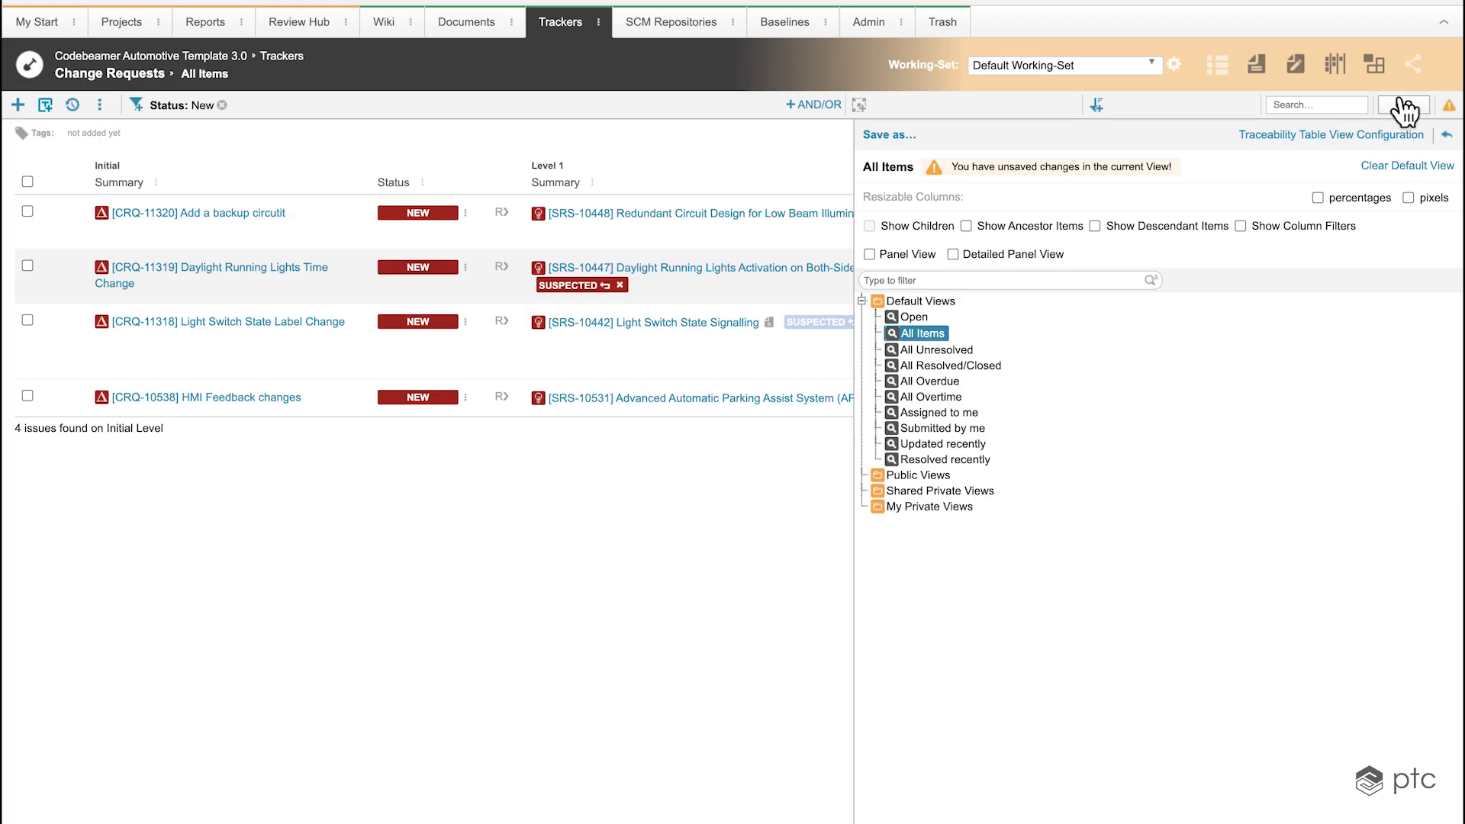
# Save the table as a new public view named 'CR Impact View'
pyautogui.click(1403, 105)
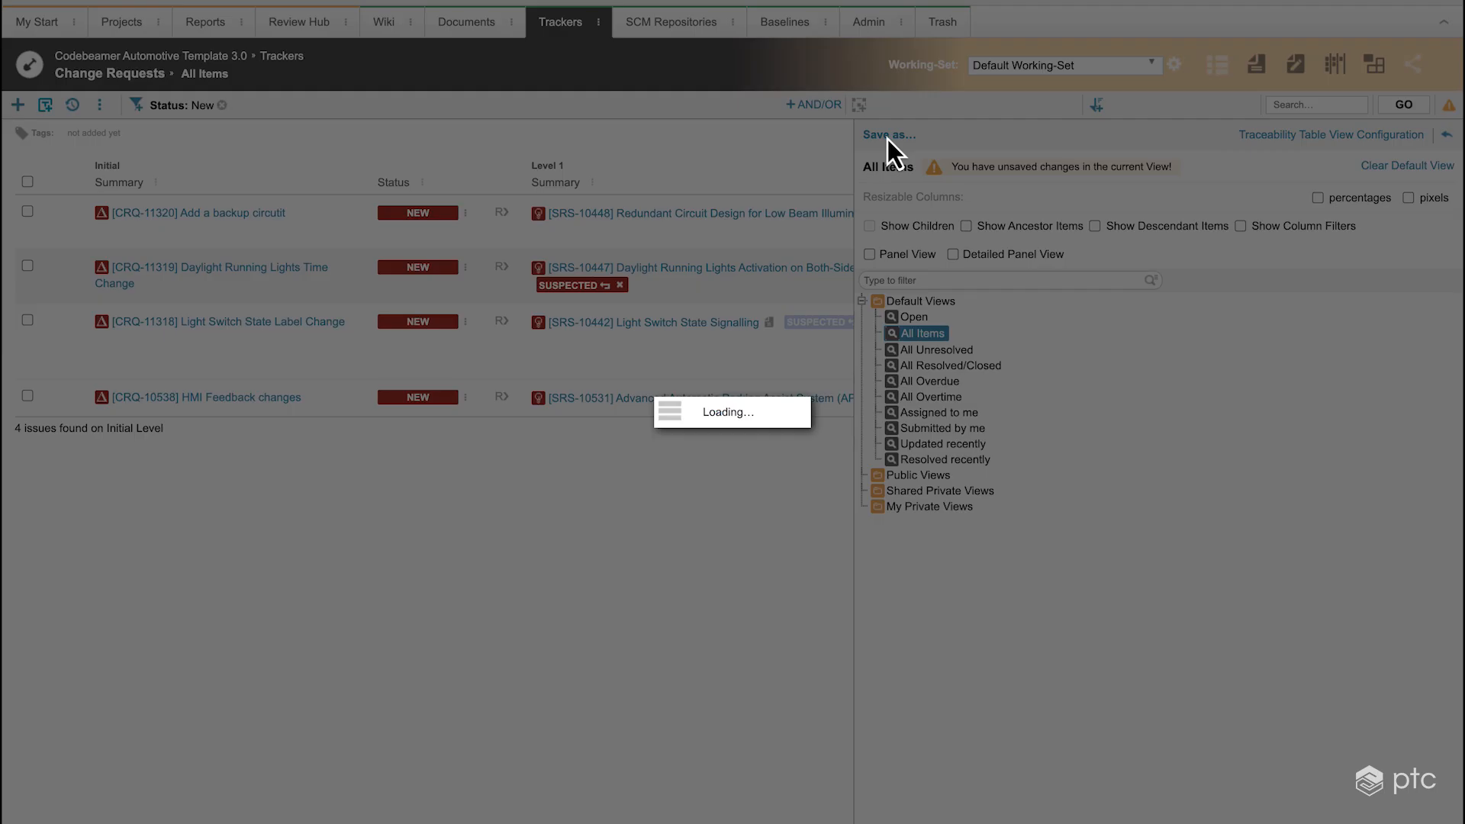
pyautogui.click(889, 134)
pyautogui.write('CR Impact View')
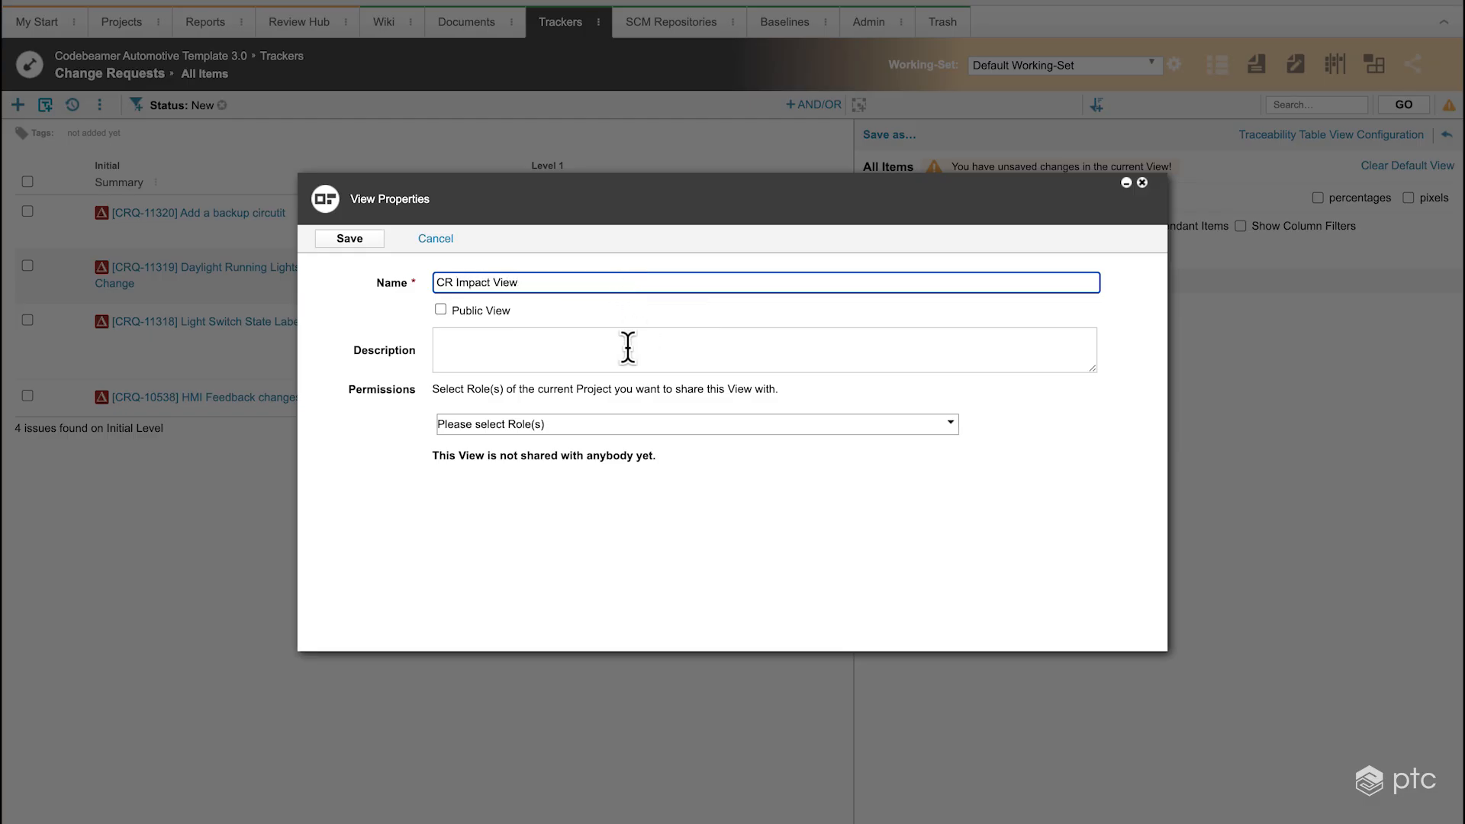
pyautogui.click(440, 310)
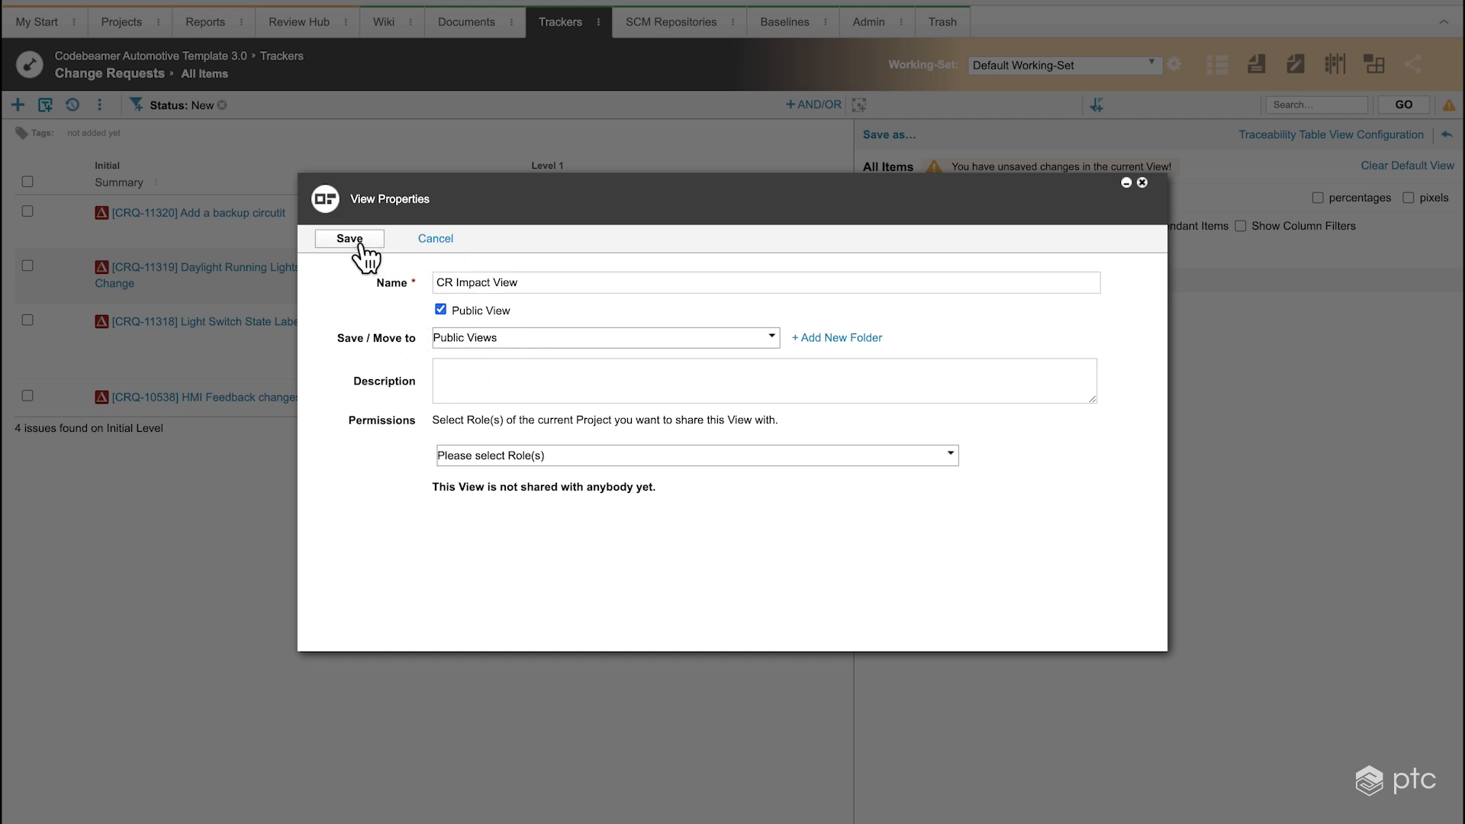
pyautogui.click(349, 238)
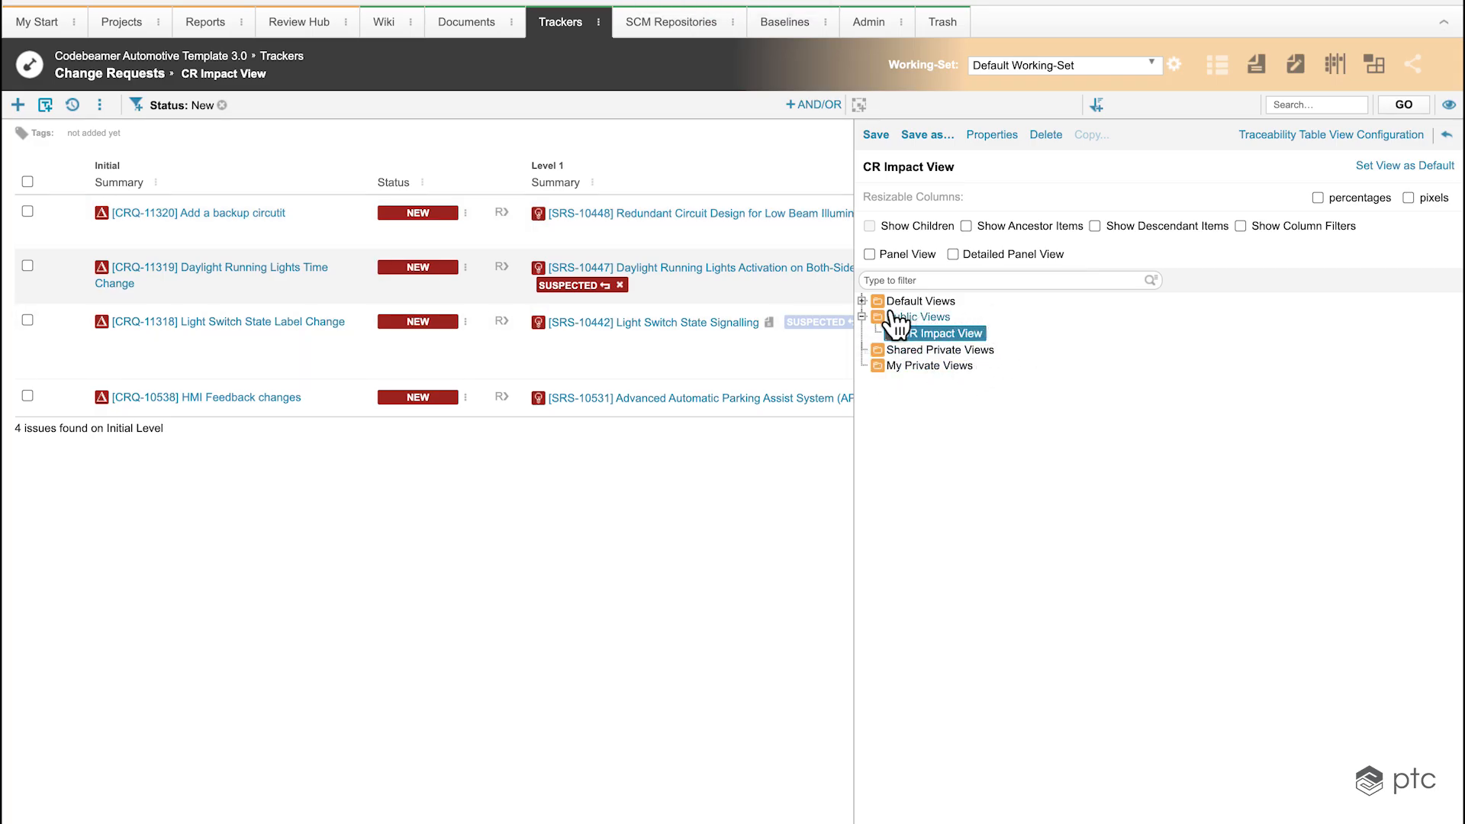
# Switch to the All Items default view, then reselect CR Impact View under Public Views
pyautogui.click(864, 301)
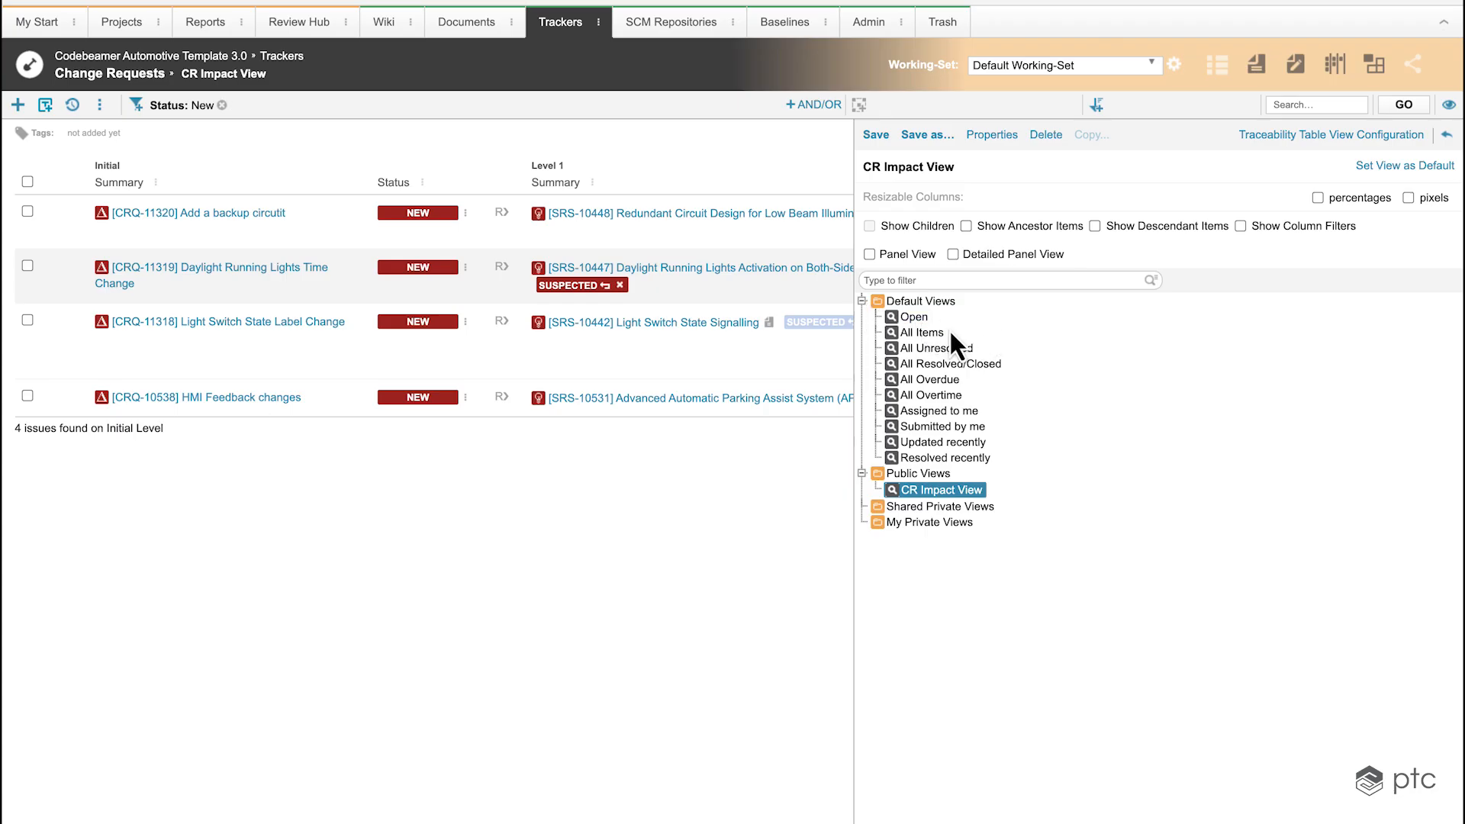
pyautogui.moveTo(928, 336)
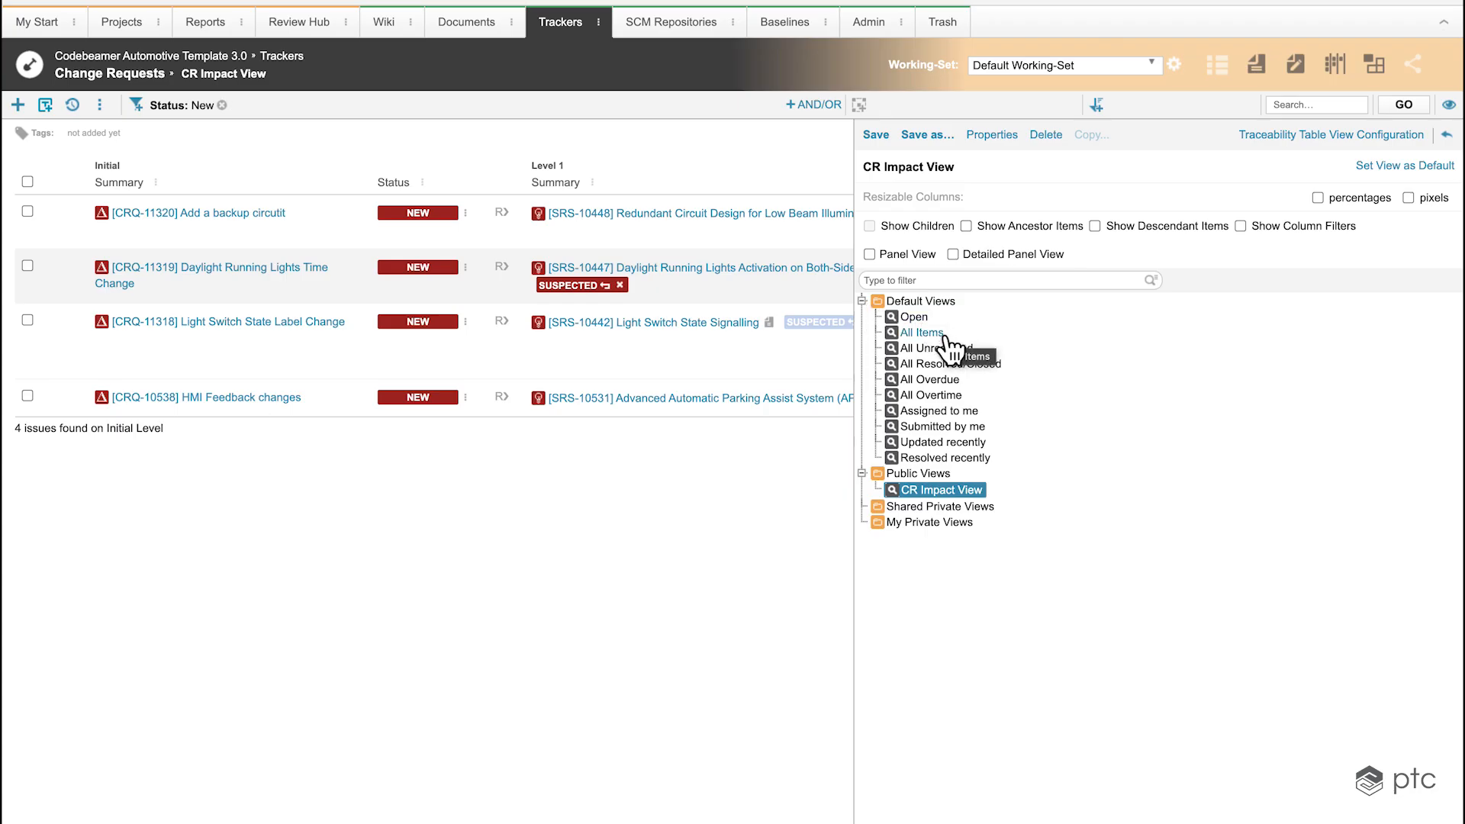
pyautogui.click(921, 333)
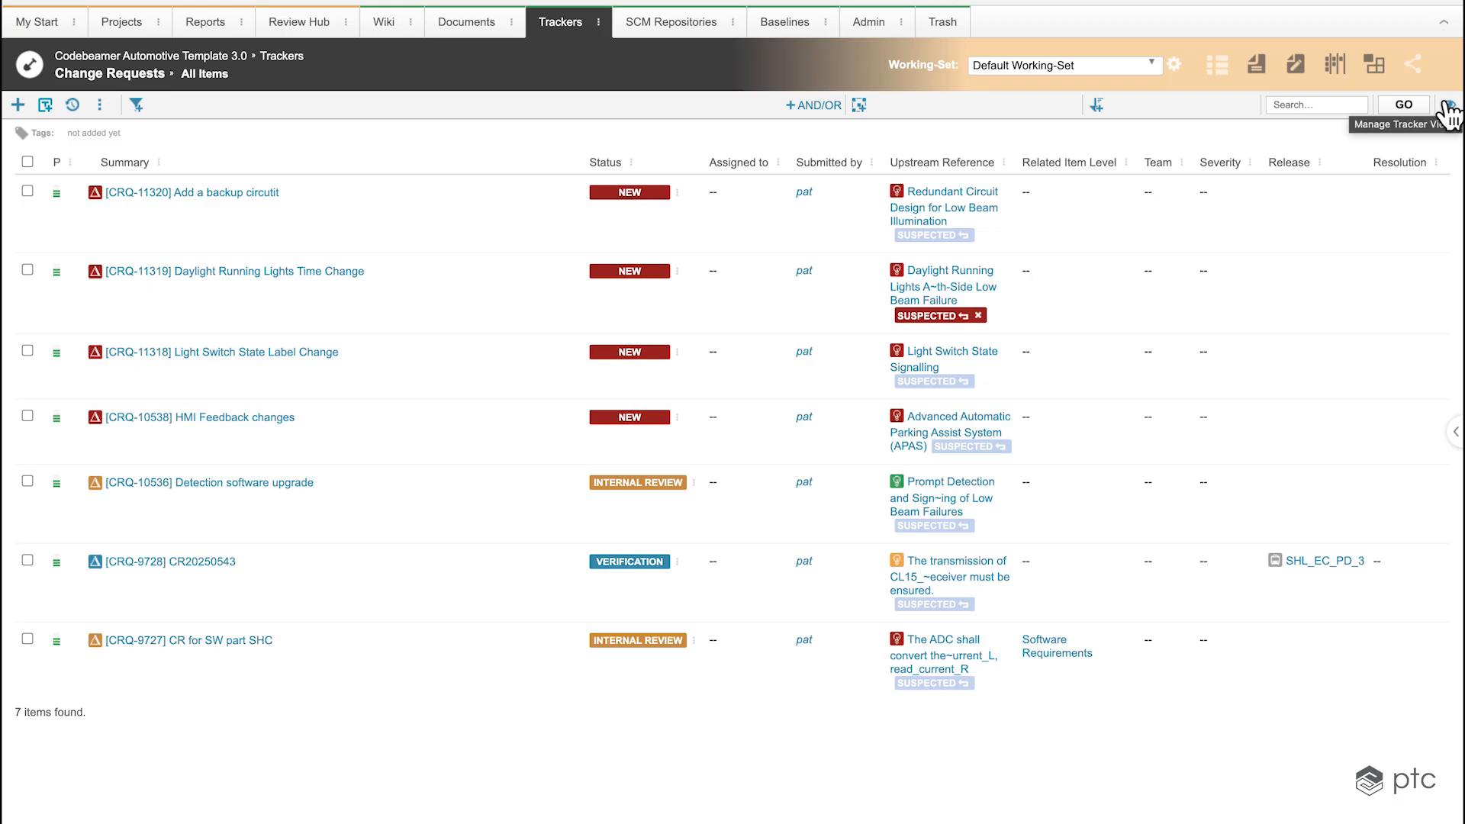
pyautogui.click(1435, 105)
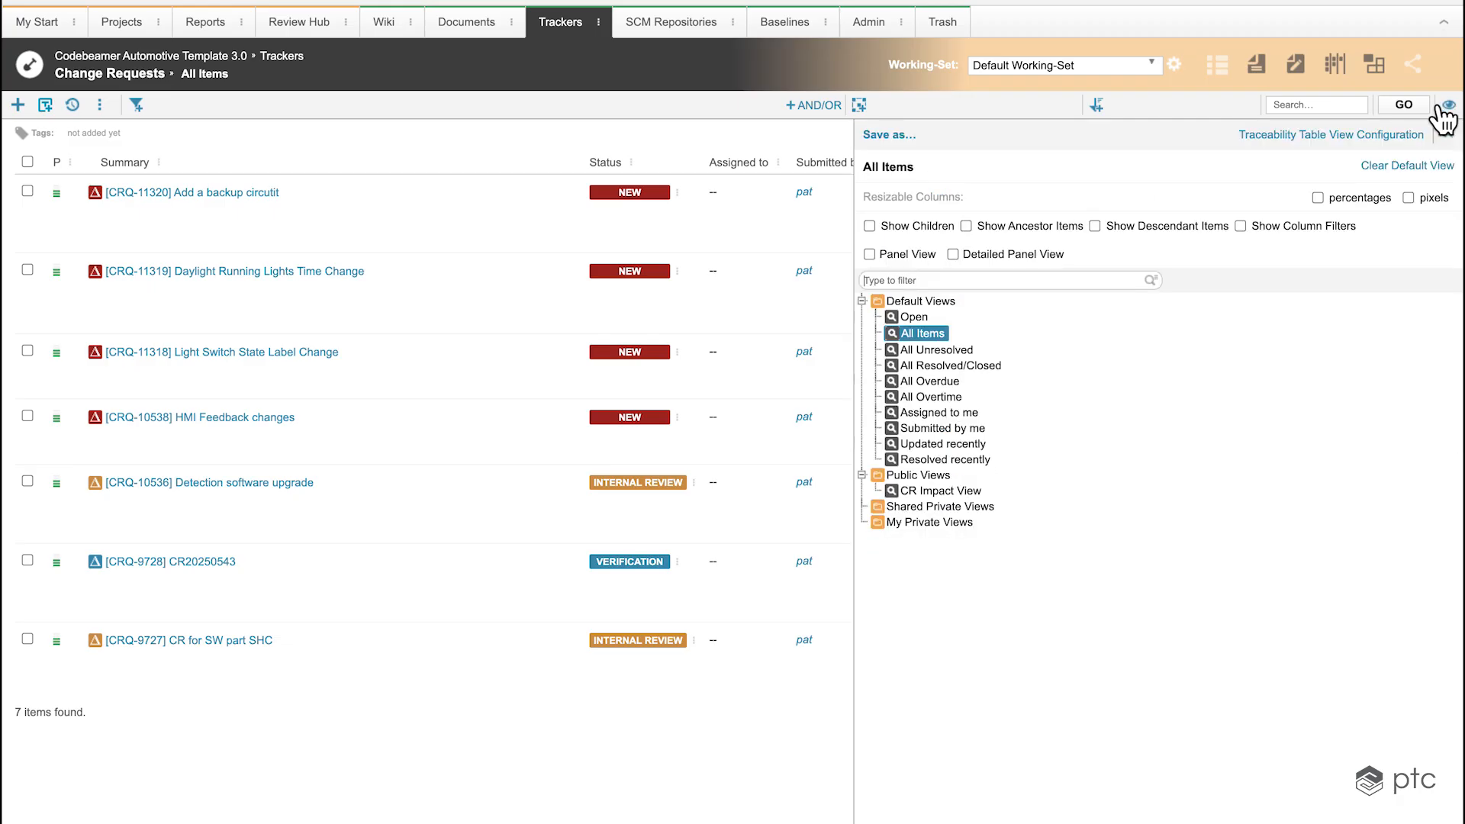
pyautogui.click(940, 491)
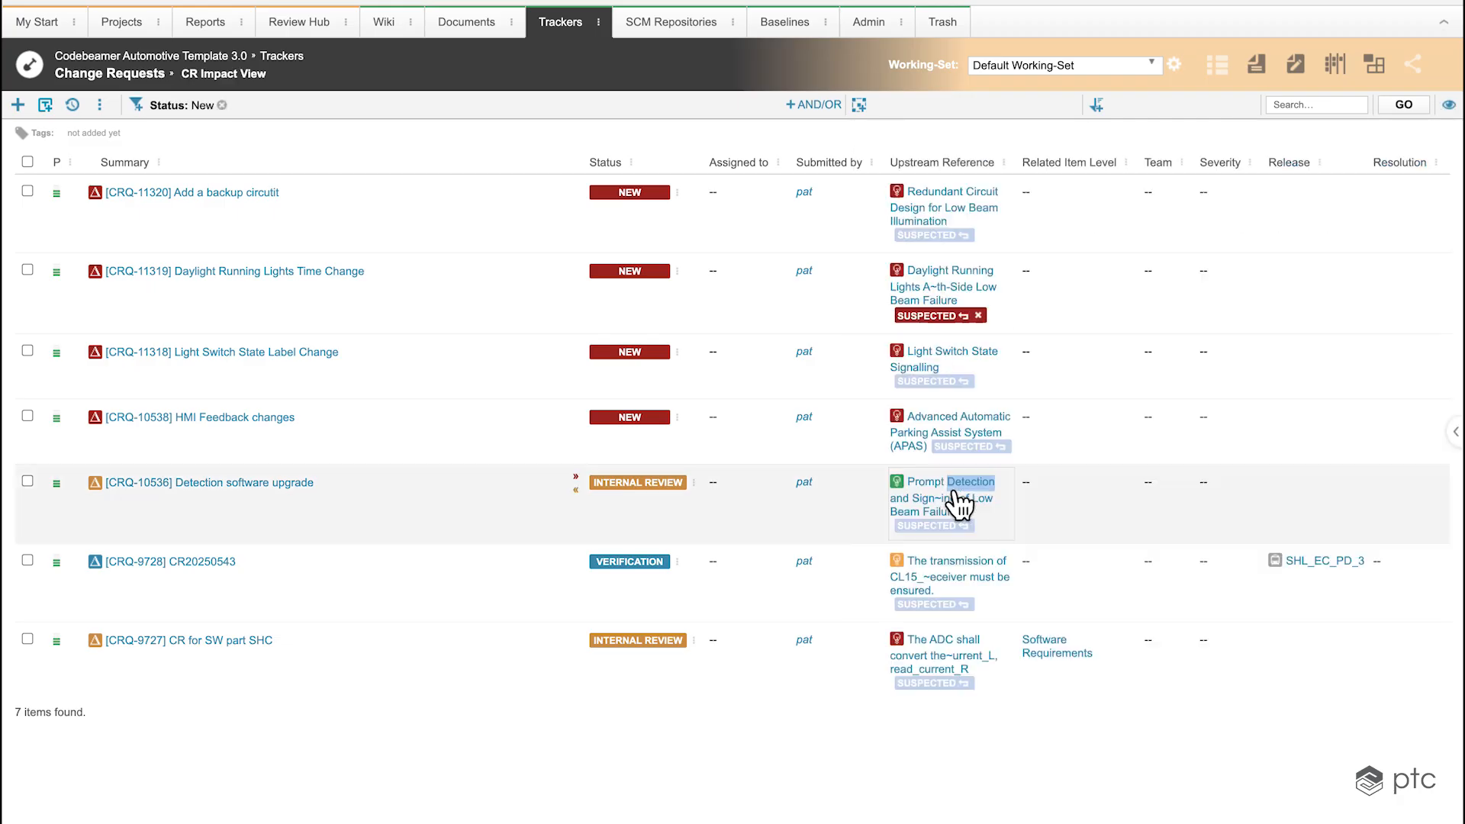